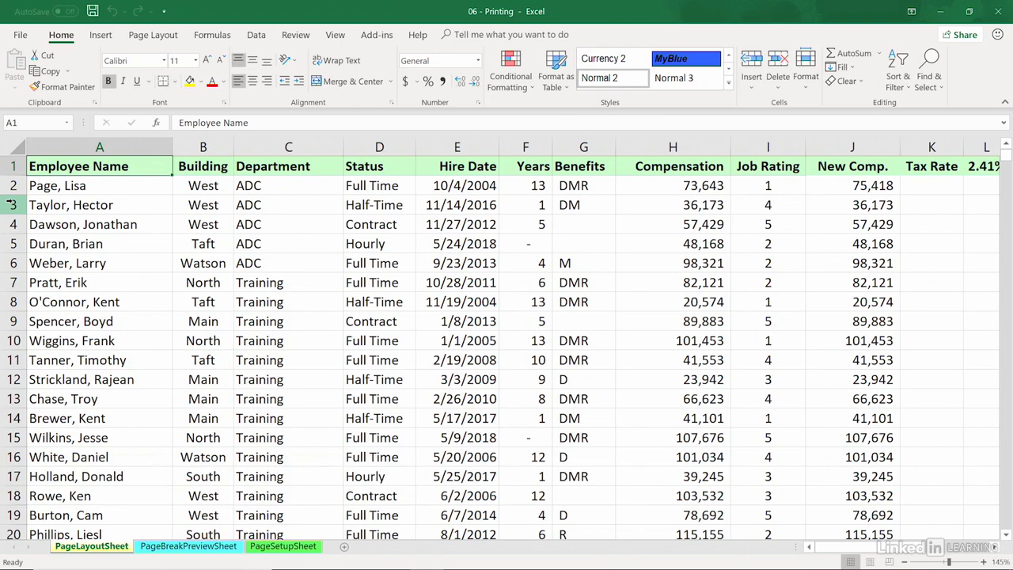
{"action": "mouse_move", "coordinate": [172, 206]}
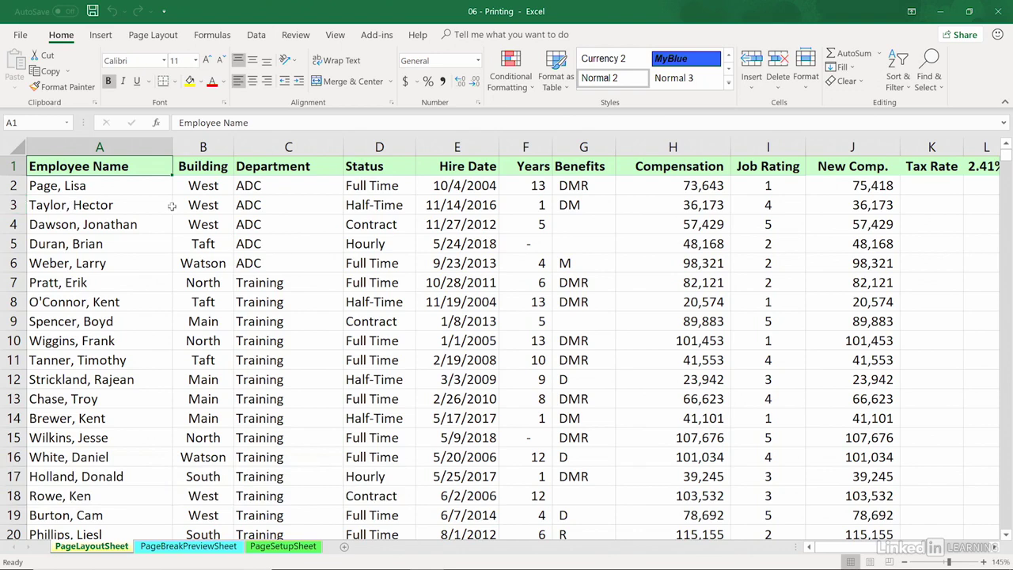
{"action": "mouse_move", "coordinate": [301, 204]}
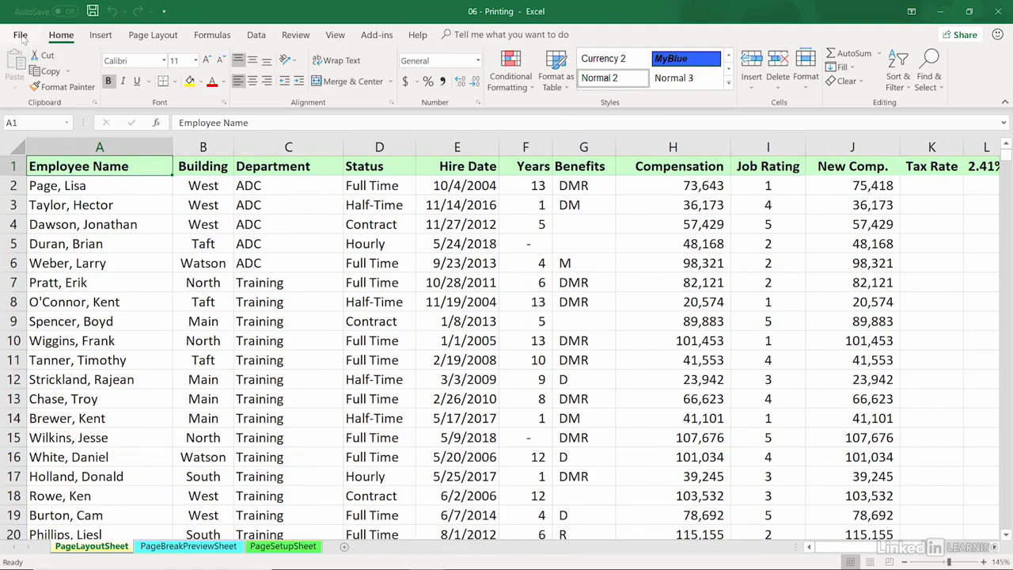
Step: Preview the full sheet's printout and page back through it to the worksheet
{"action": "left_click", "coordinate": [20, 35]}
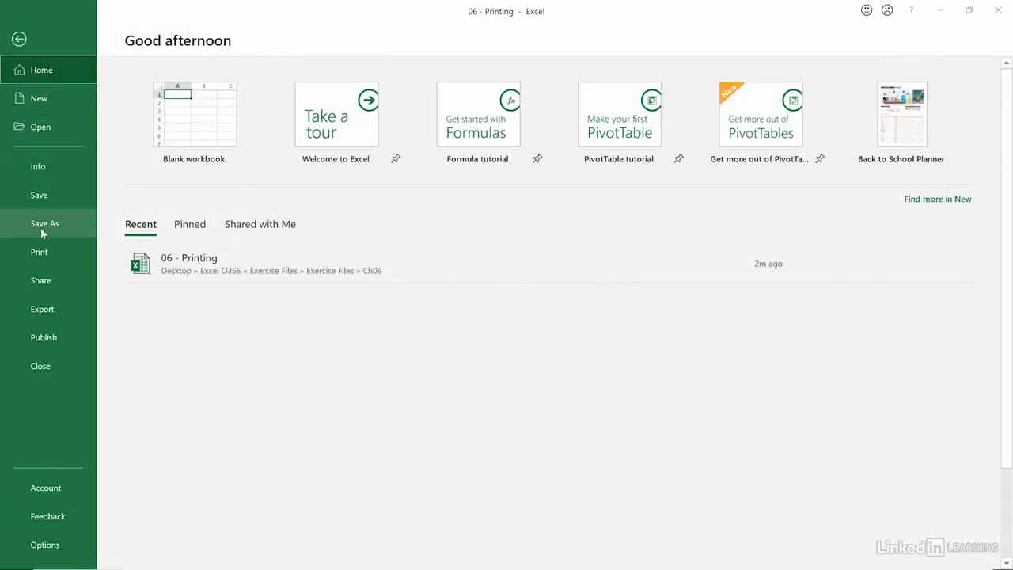
{"action": "left_click", "coordinate": [39, 251]}
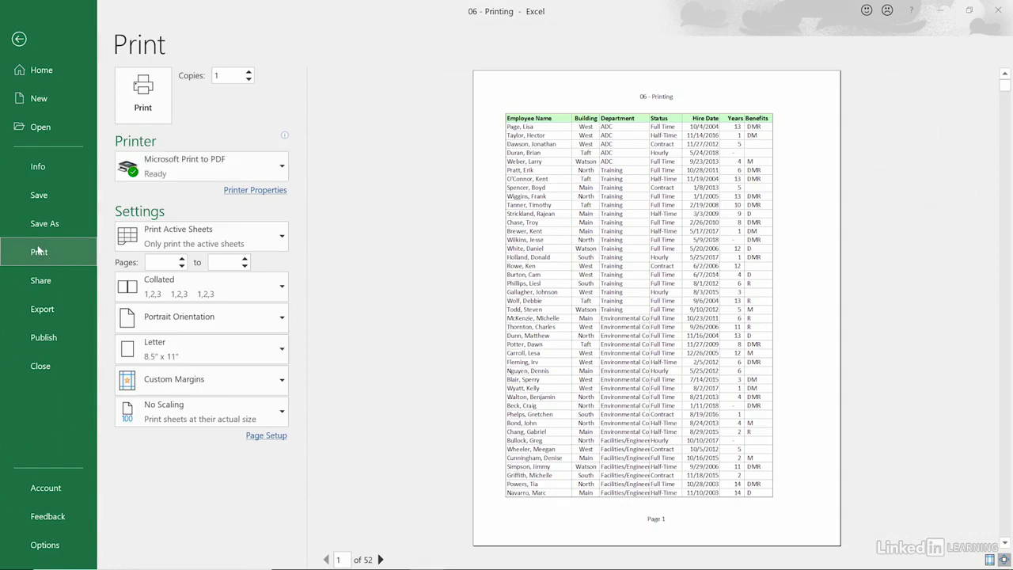
{"action": "mouse_move", "coordinate": [32, 230]}
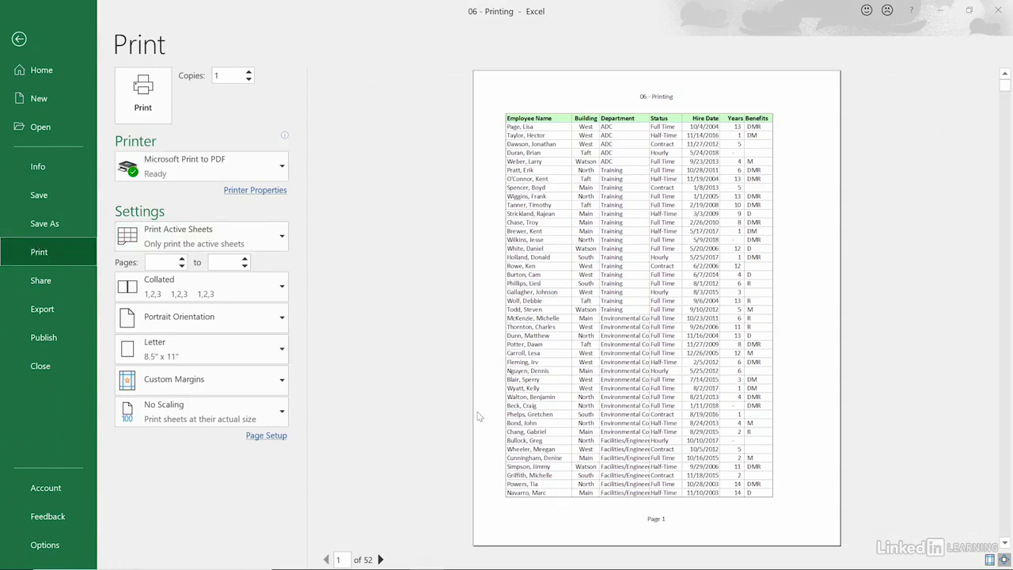
{"action": "mouse_move", "coordinate": [340, 558]}
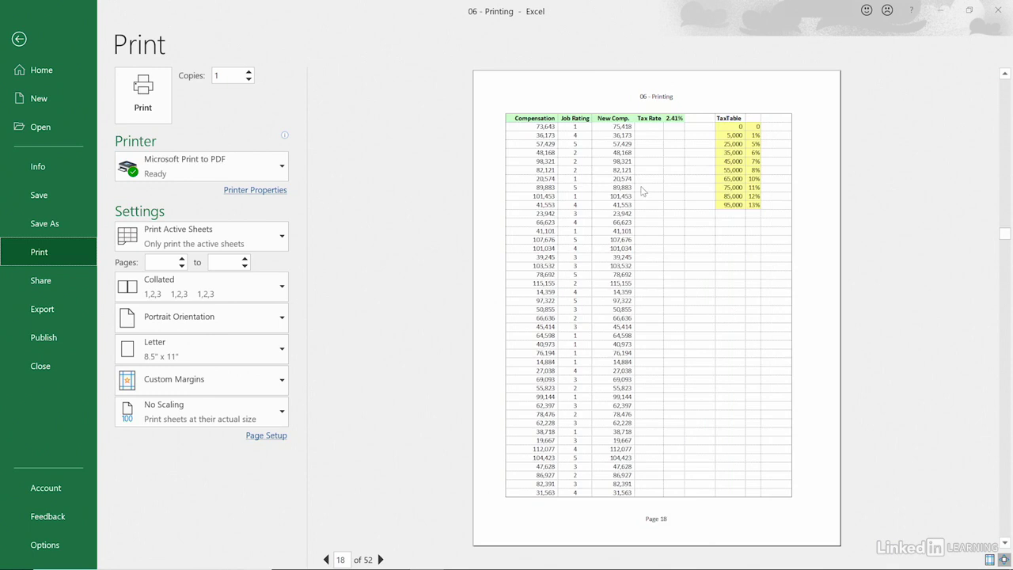
{"action": "mouse_move", "coordinate": [642, 187]}
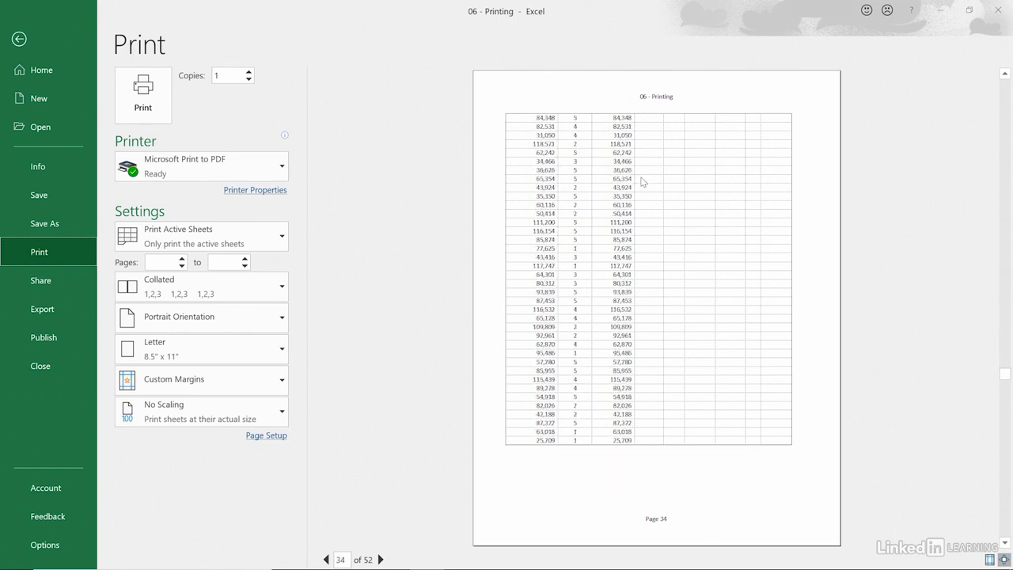
{"action": "left_click", "coordinate": [326, 559]}
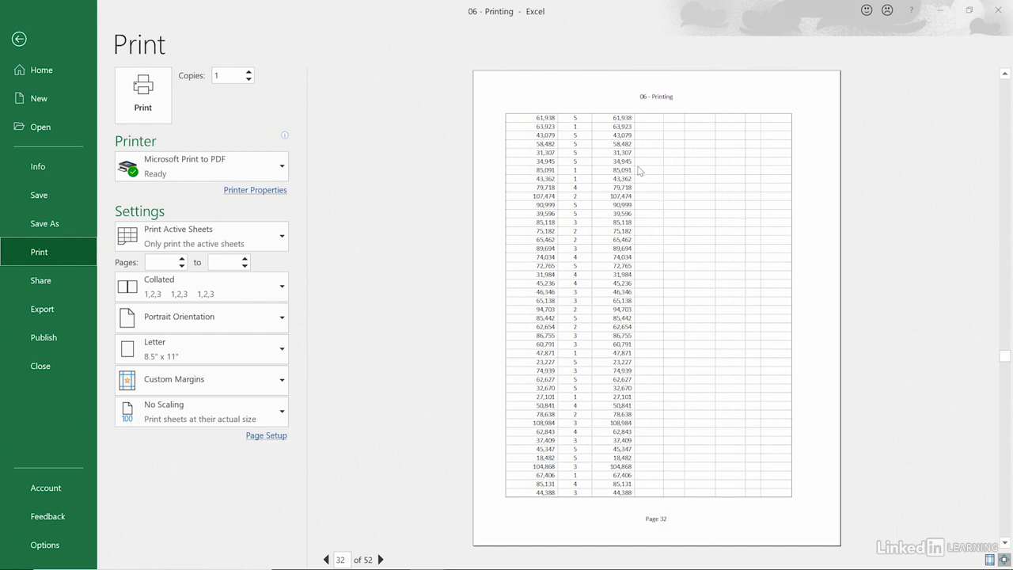
{"action": "left_click", "coordinate": [326, 560]}
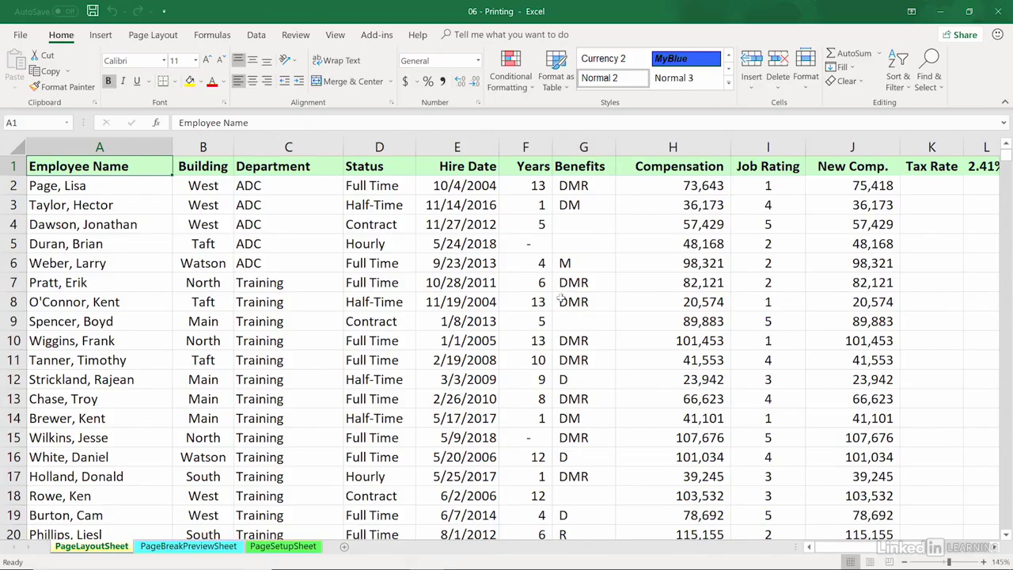
Step: Select the employee data in columns A–J and set it as the print area
{"action": "scroll", "scroll_direction": "right", "scroll_amount": 3}
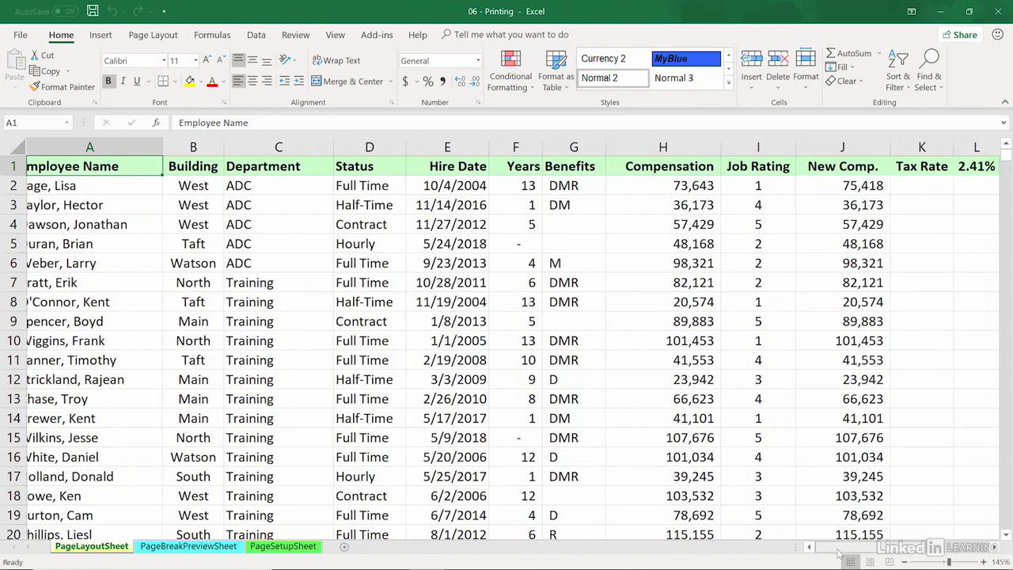
{"action": "scroll", "scroll_direction": "right", "scroll_amount": 3}
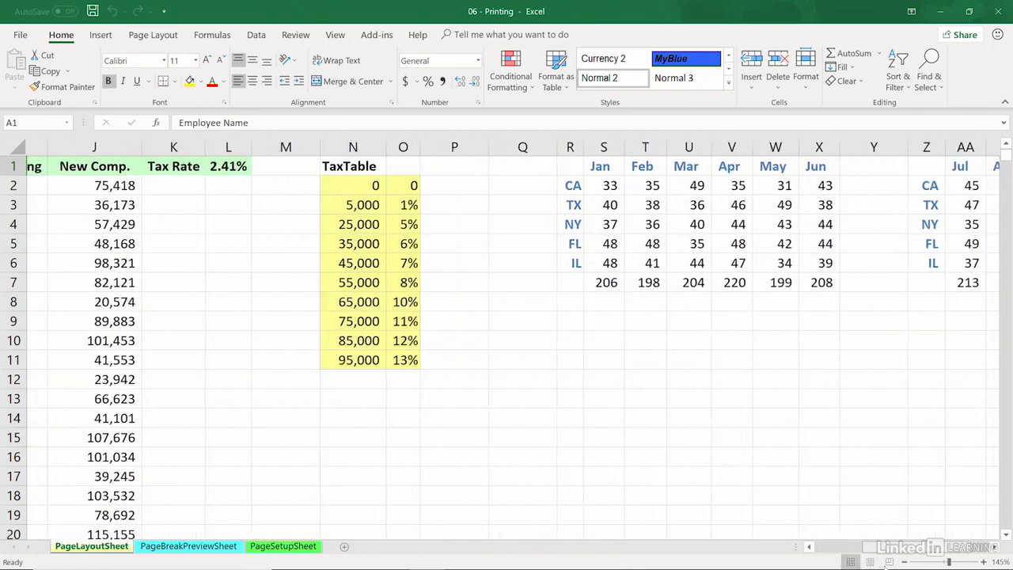
{"action": "scroll", "scroll_direction": "right", "scroll_amount": 3}
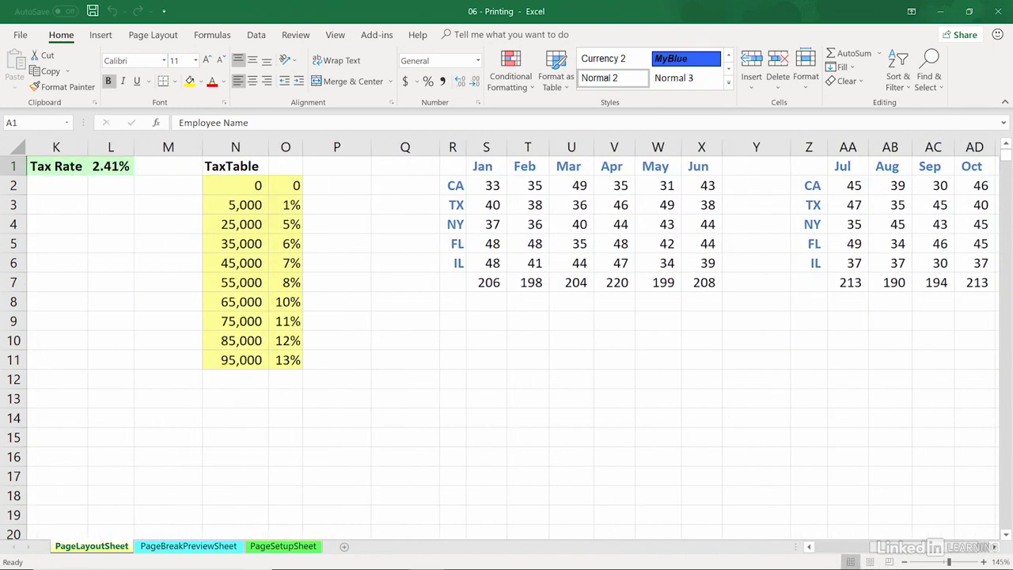
{"action": "scroll", "scroll_direction": "left", "scroll_amount": 3}
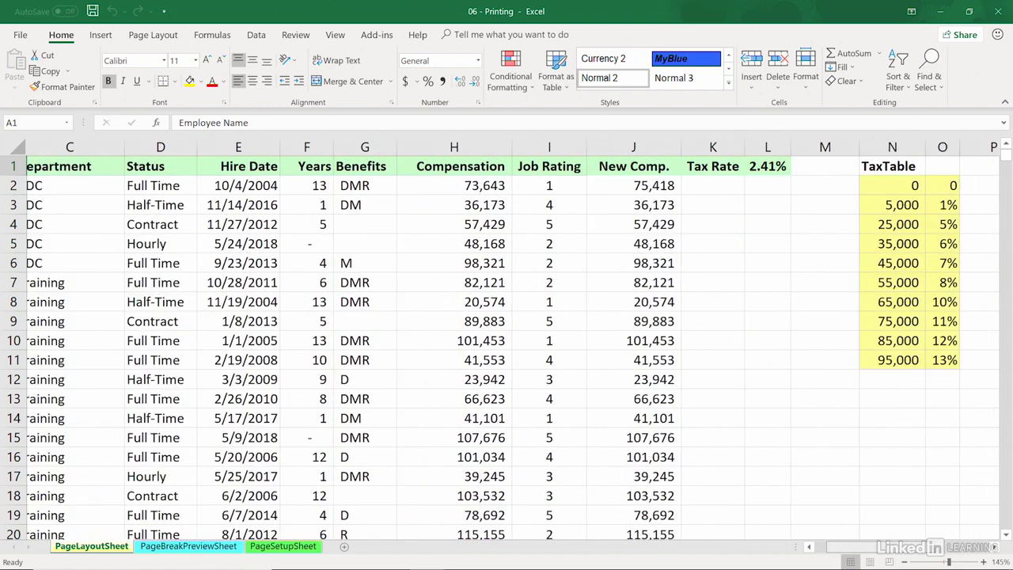
{"action": "scroll", "scroll_direction": "left", "scroll_amount": 3}
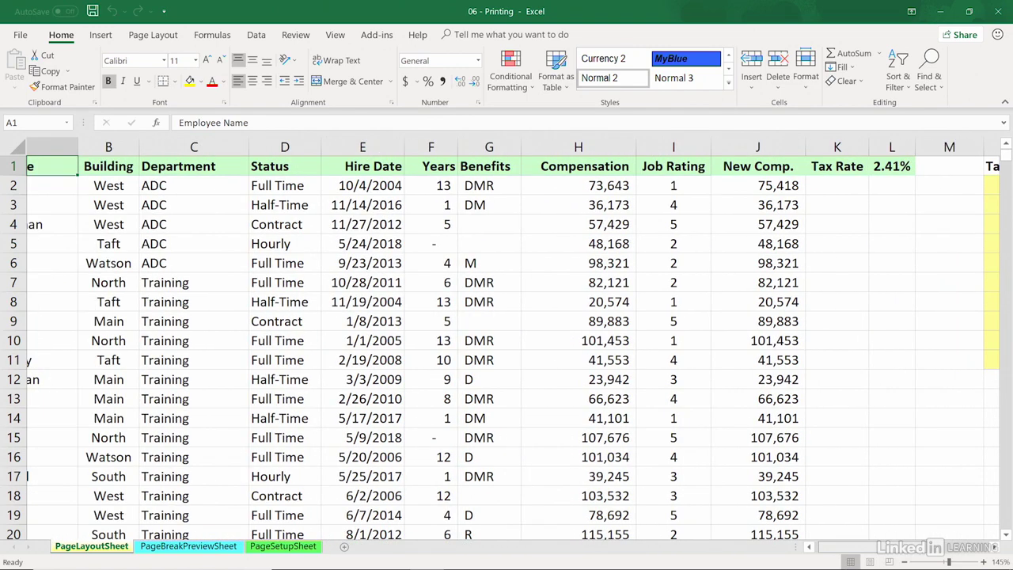
{"action": "left_click_drag", "start_coordinate": [91, 147], "coordinate": [172, 147]}
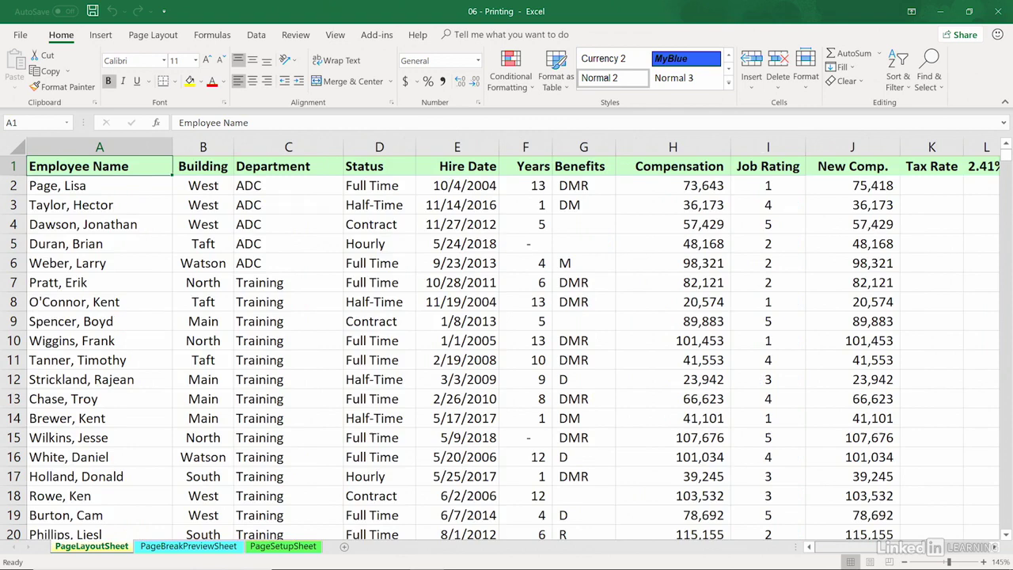
{"action": "scroll", "scroll_direction": "right", "scroll_amount": 3}
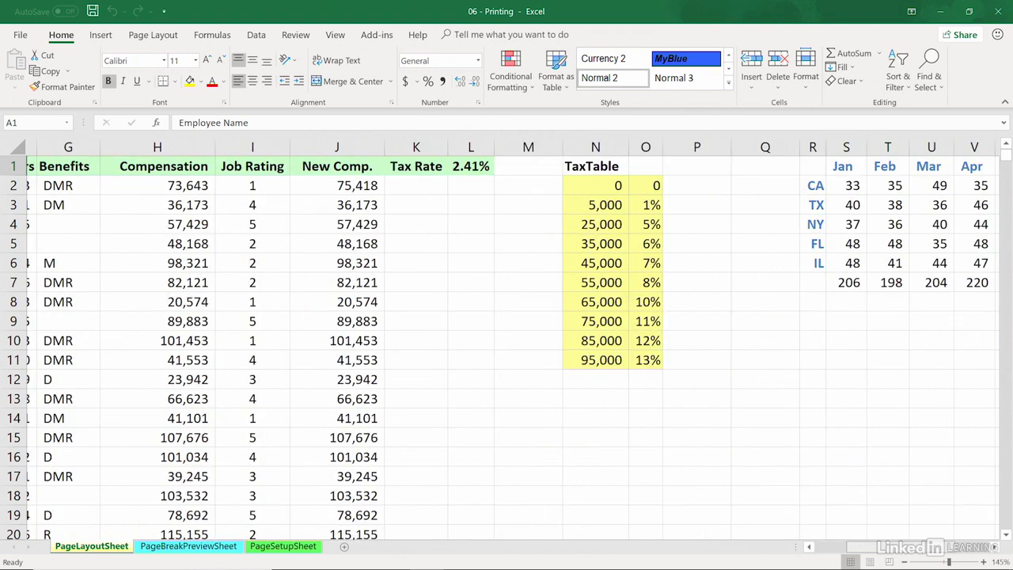
{"action": "left_click", "coordinate": [336, 147]}
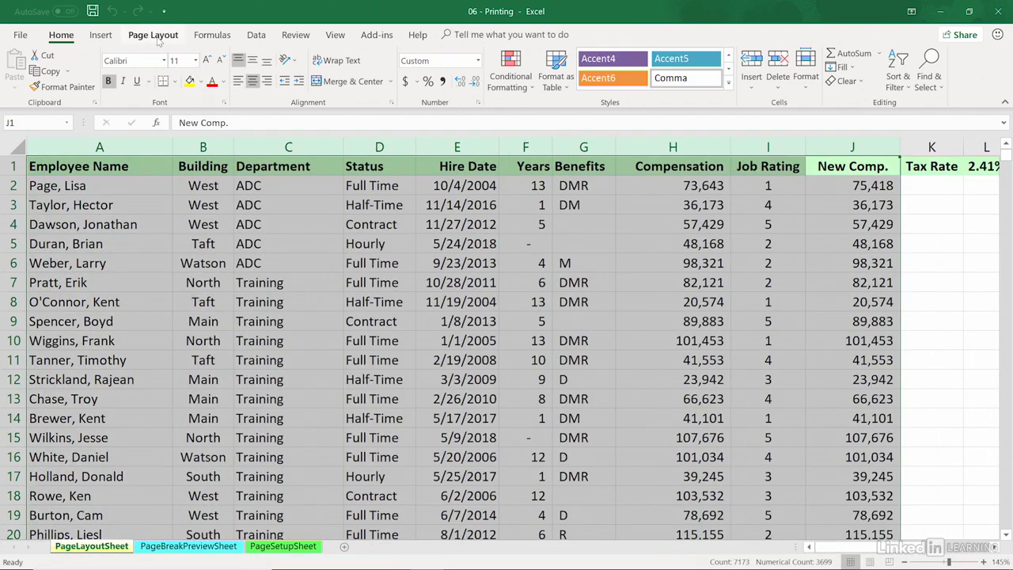
{"action": "left_click", "coordinate": [153, 34]}
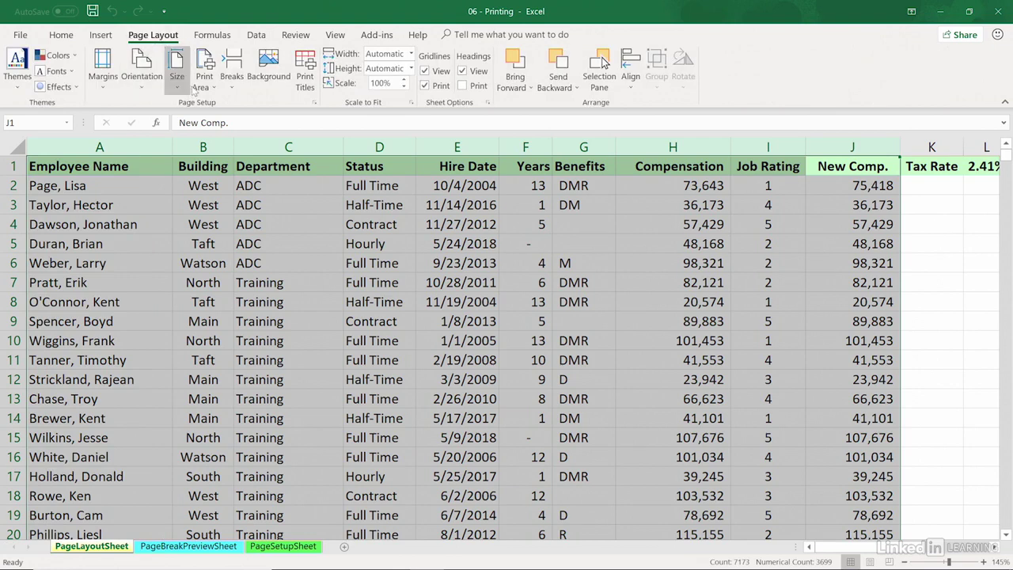
{"action": "mouse_move", "coordinate": [204, 67]}
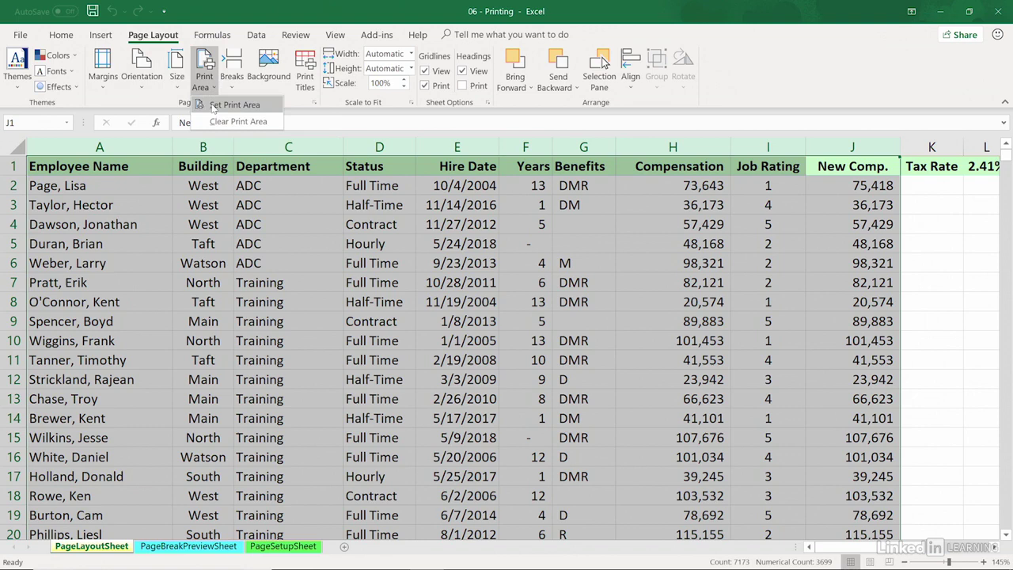
{"action": "left_click", "coordinate": [234, 105]}
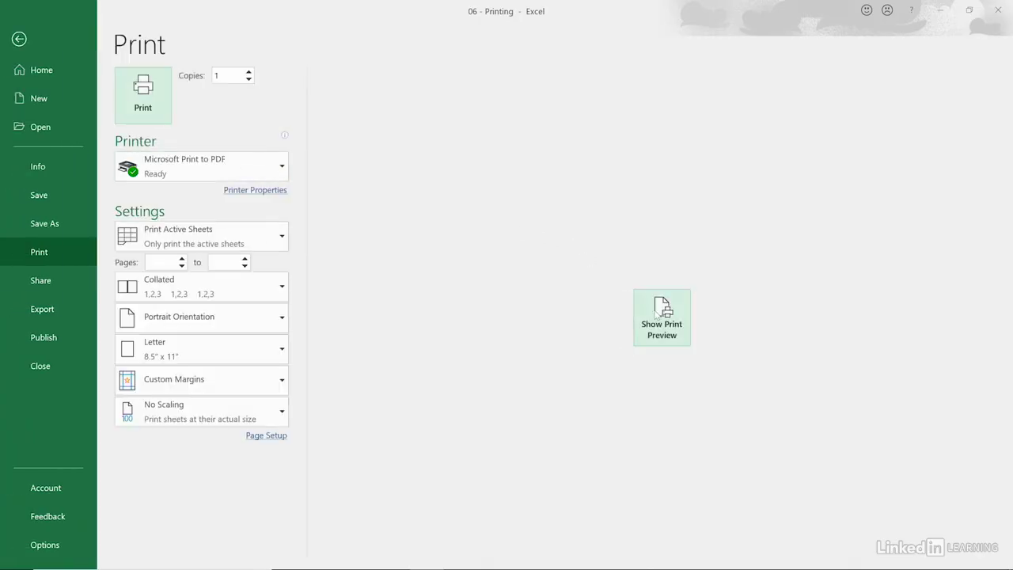
Step: Preview the 34-page printout and page through to page 32
{"action": "left_click", "coordinate": [661, 317]}
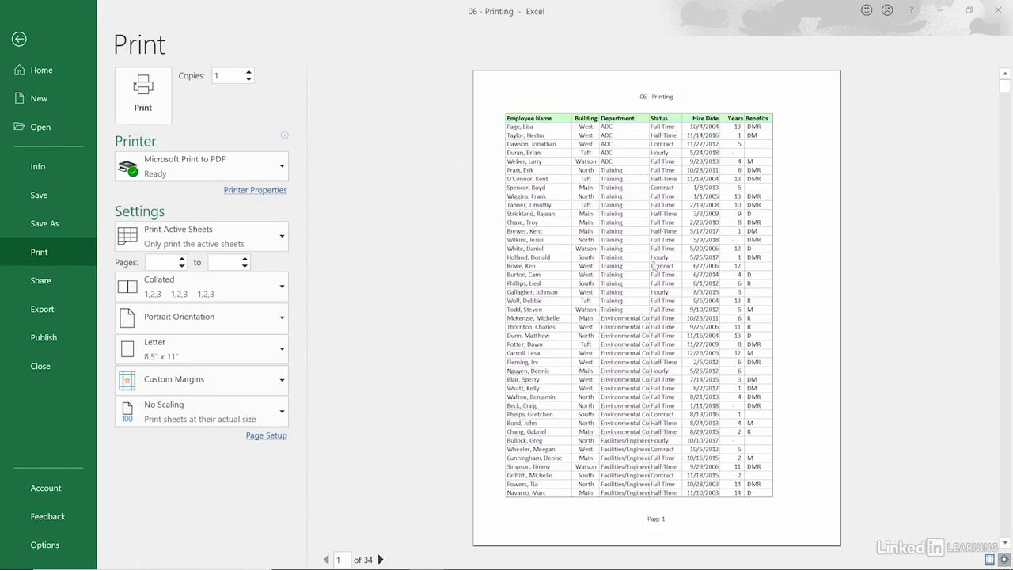
{"action": "left_click", "coordinate": [381, 560]}
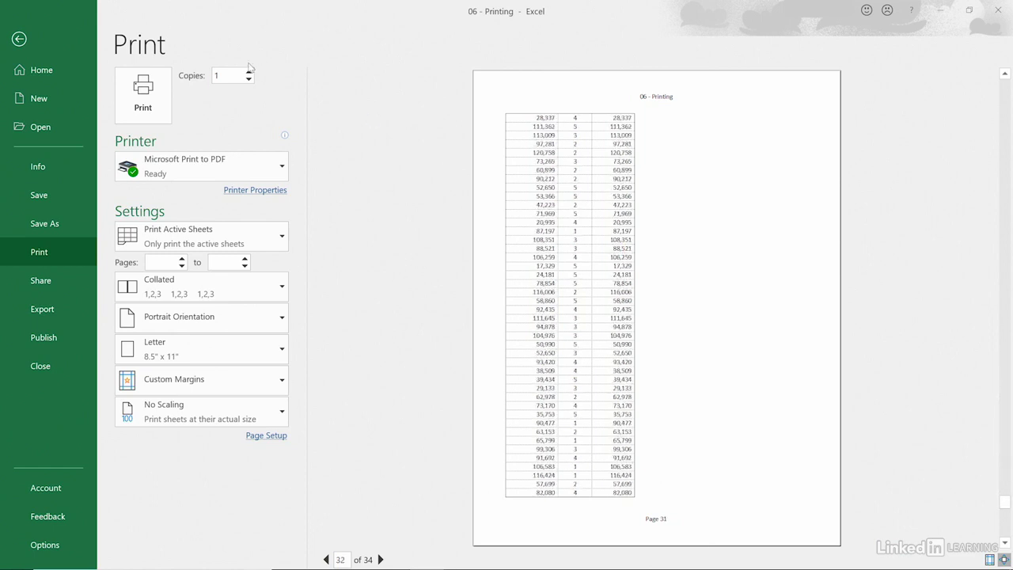
{"action": "left_click", "coordinate": [380, 559]}
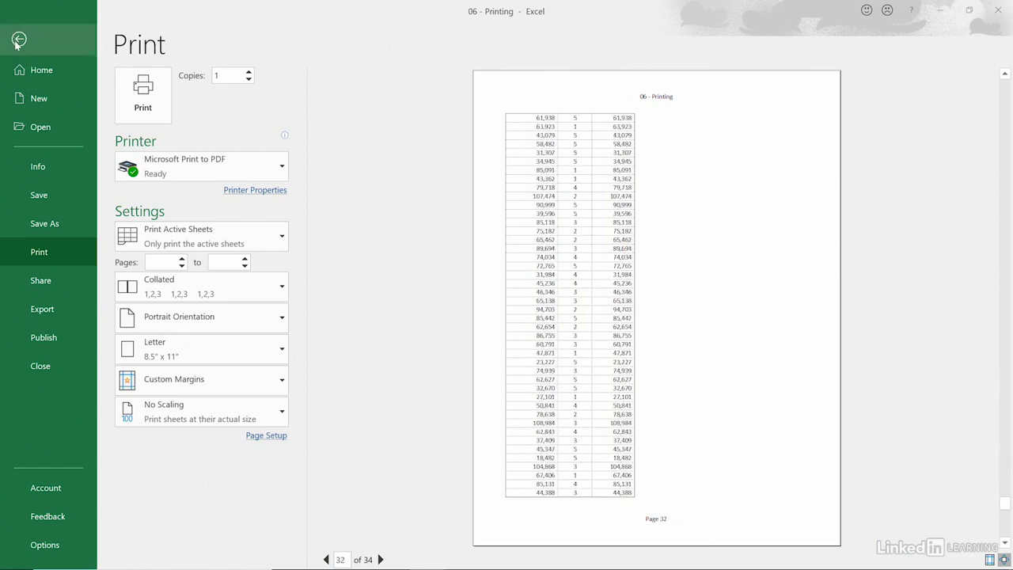
Step: Back on the sheet, select the Benefits, Hire Date and Compensation columns and open their context menu
{"action": "left_click", "coordinate": [19, 39]}
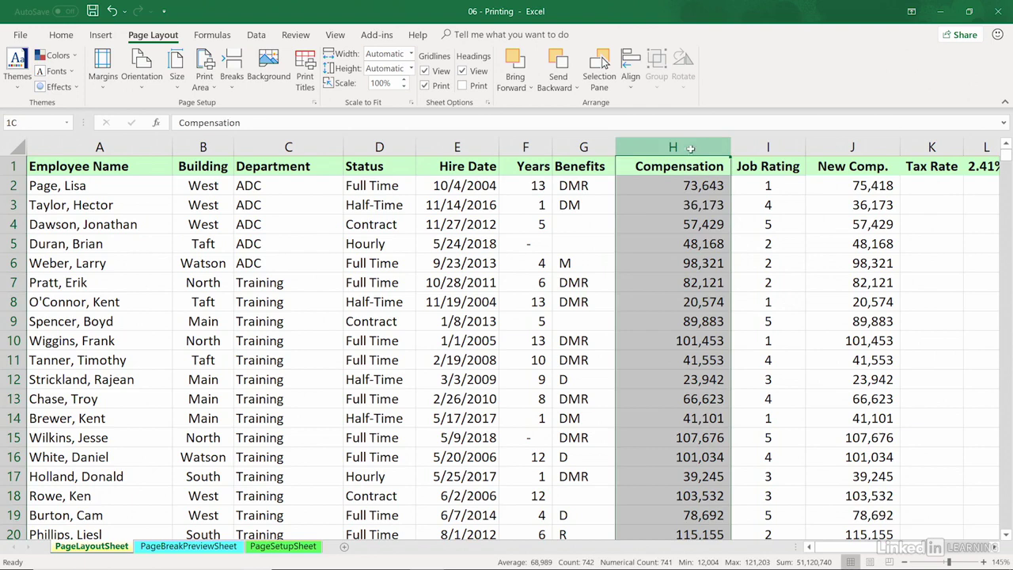
{"action": "left_click", "coordinate": [583, 147]}
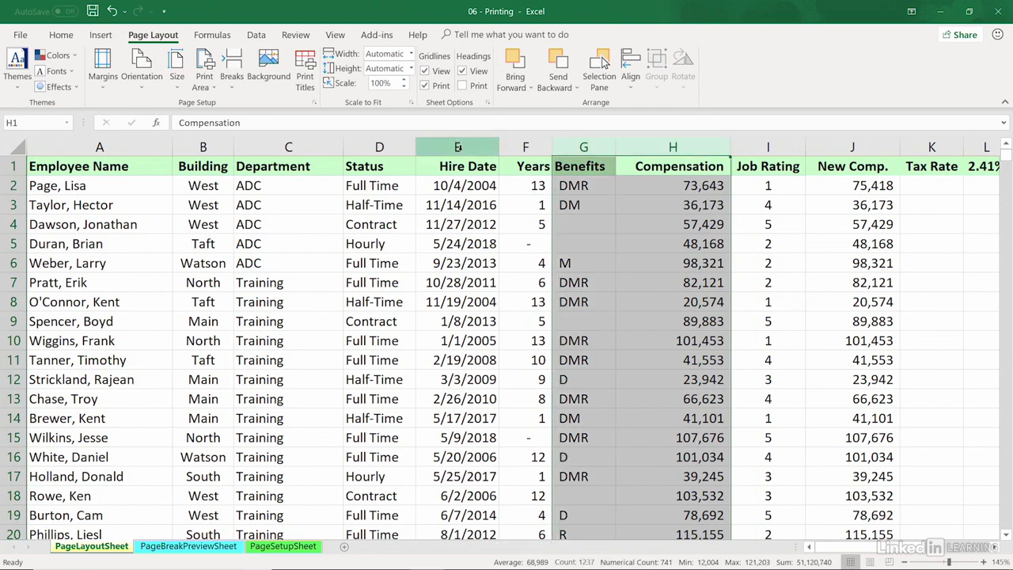
{"action": "left_click", "coordinate": [457, 165]}
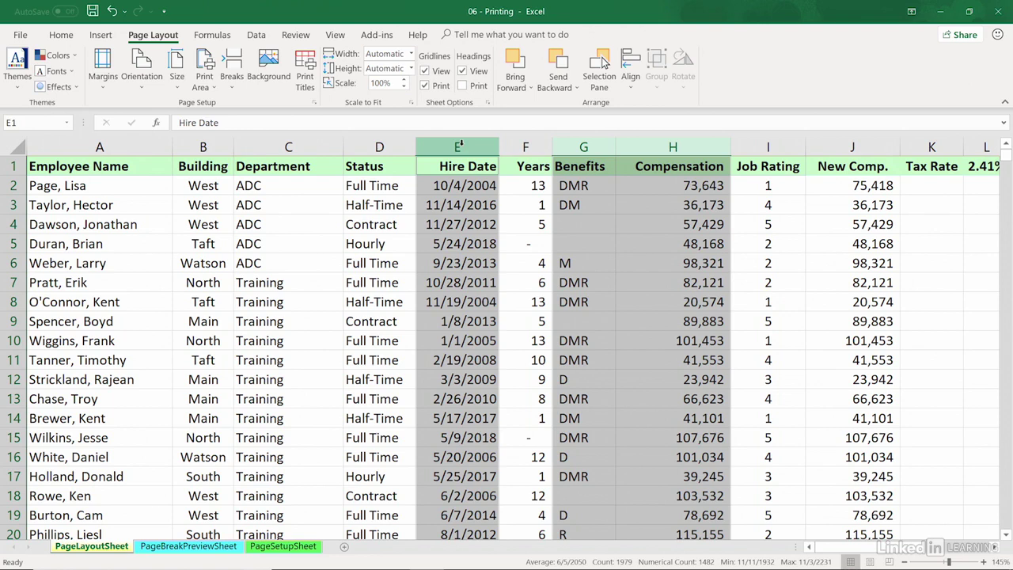
{"action": "right_click", "coordinate": [456, 146]}
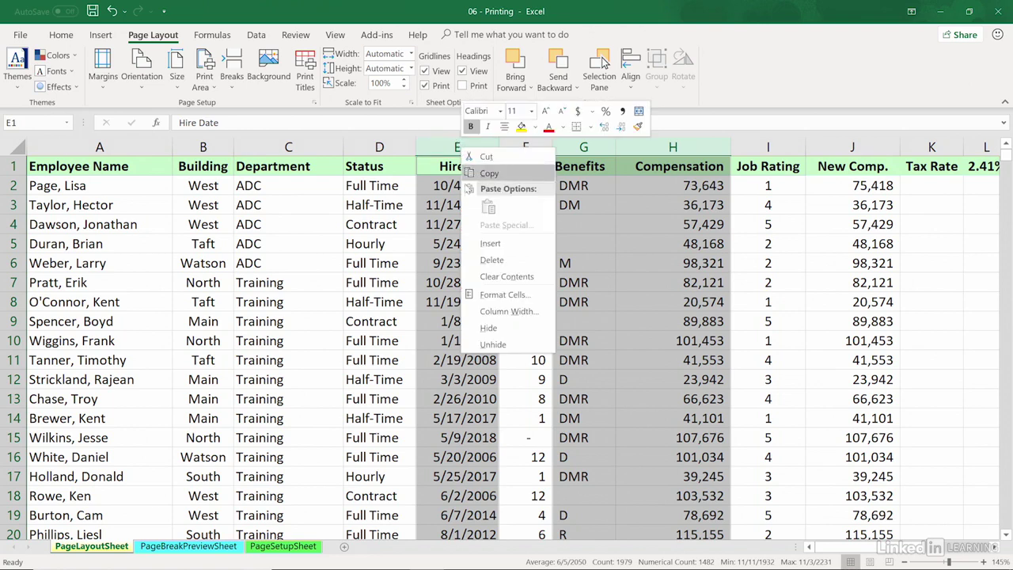
{"action": "left_click", "coordinate": [488, 327]}
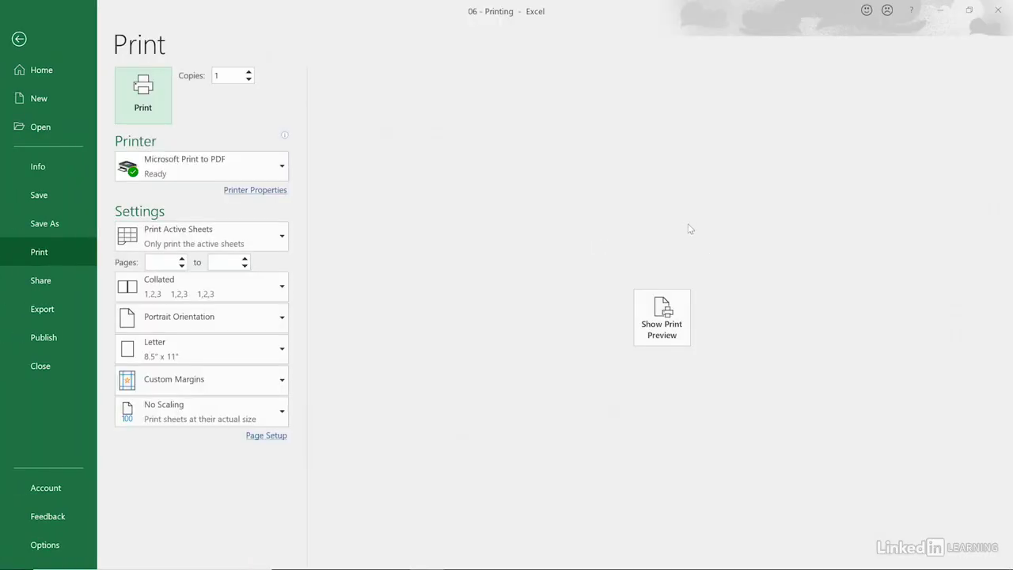
Step: Preview the 17-page printout with Hire Date, Benefits and Compensation hidden
{"action": "left_click", "coordinate": [661, 318]}
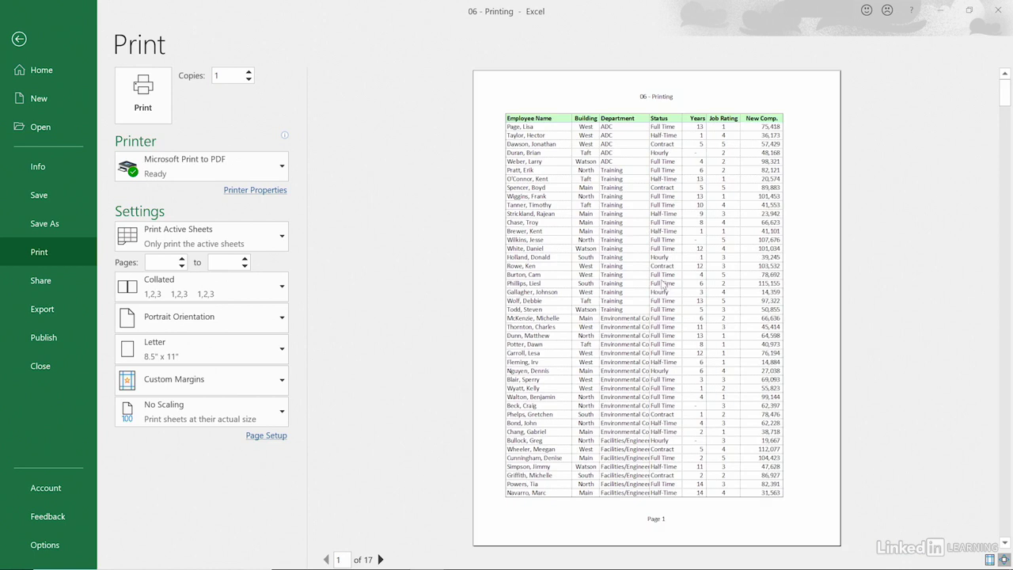
{"action": "mouse_move", "coordinate": [665, 99]}
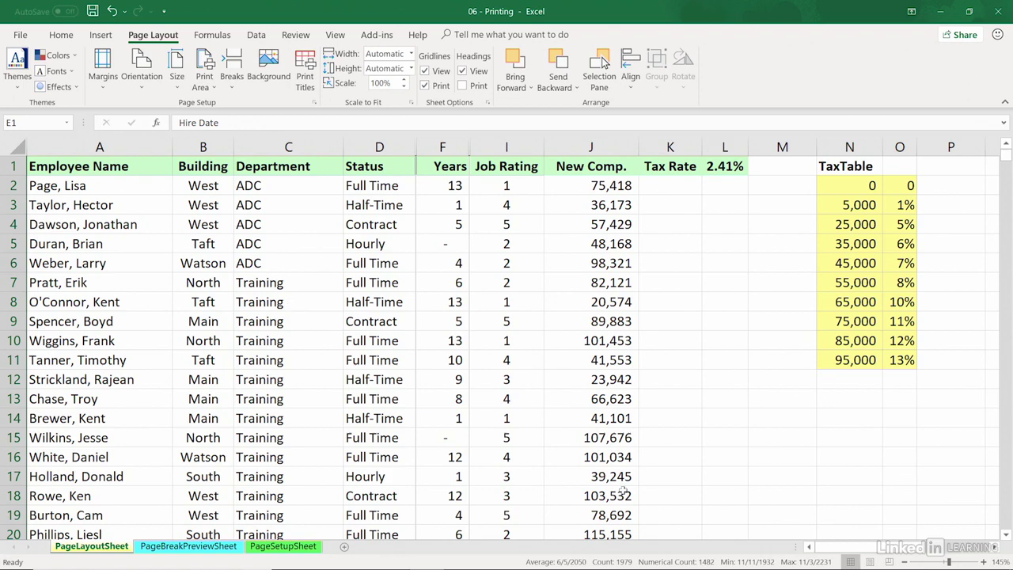
{"action": "mouse_move", "coordinate": [436, 556]}
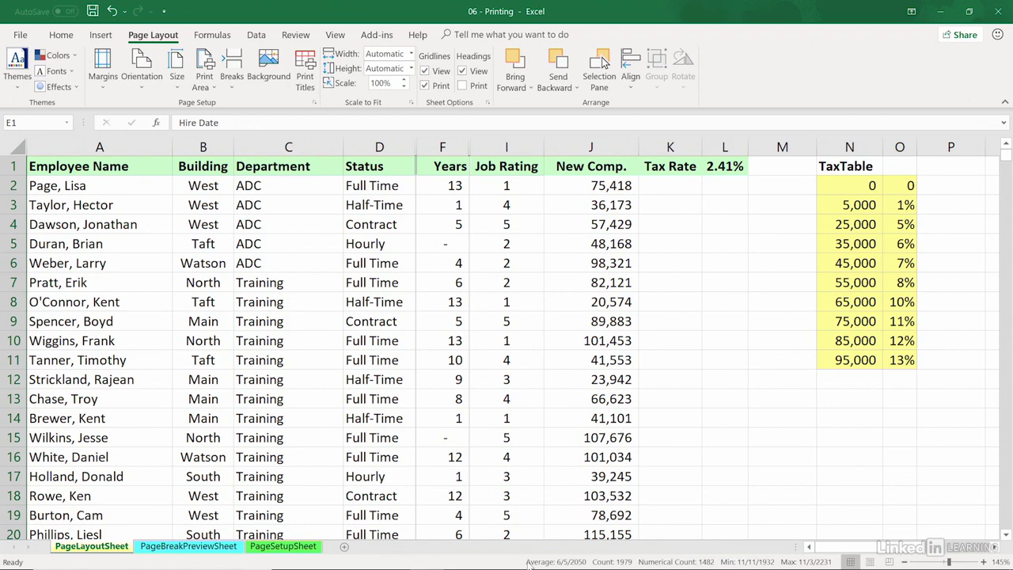
{"action": "mouse_move", "coordinate": [744, 561]}
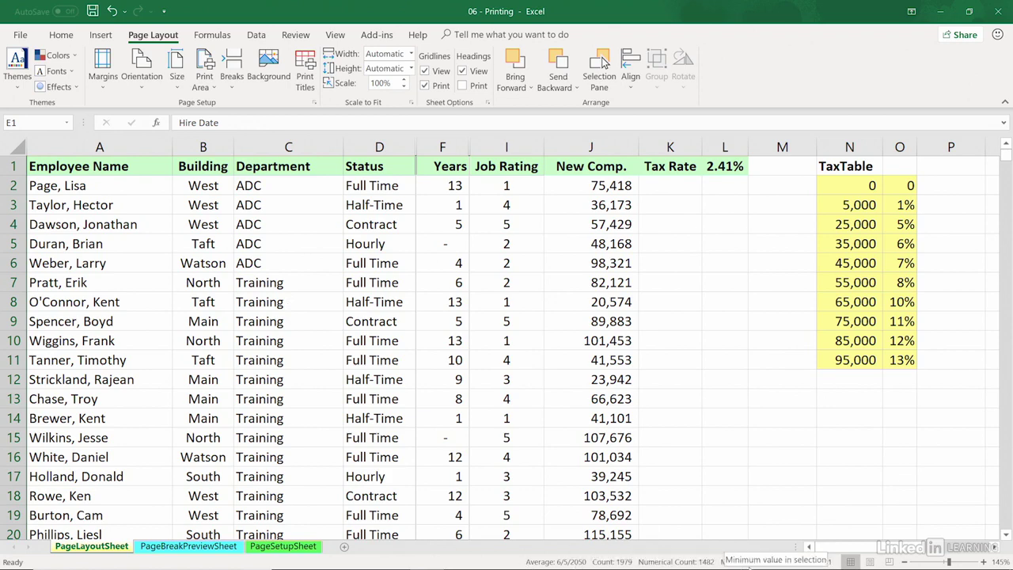
{"action": "mouse_move", "coordinate": [850, 562]}
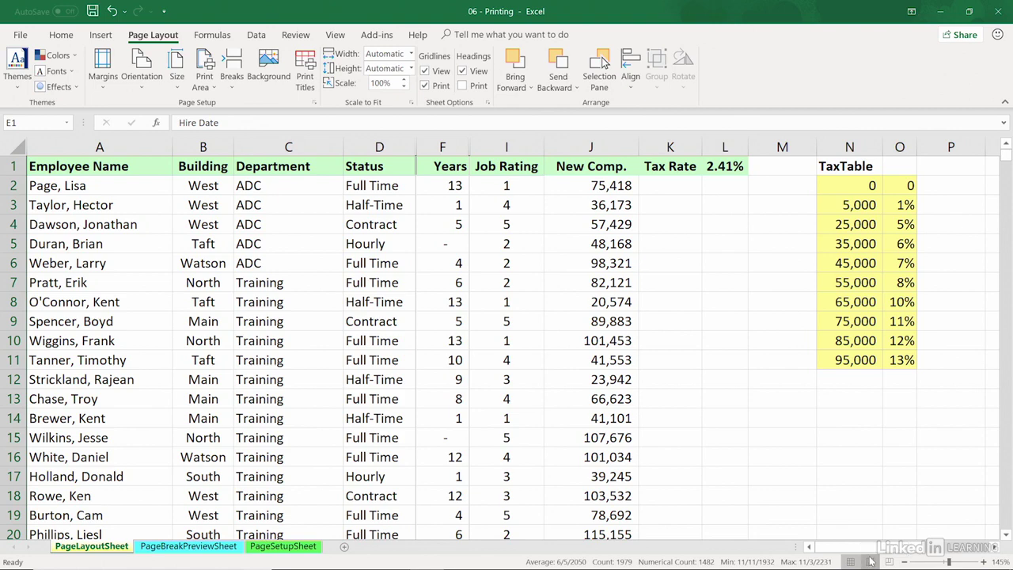
Step: In Page Layout view, put Current Date left and Current Time right in the header
{"action": "left_click", "coordinate": [869, 561]}
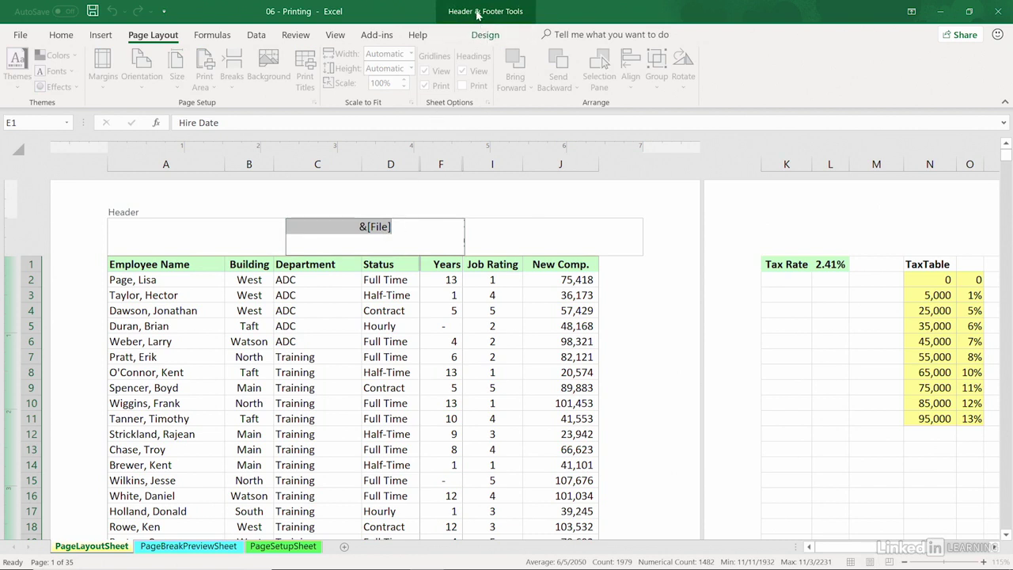
{"action": "left_click", "coordinate": [485, 35]}
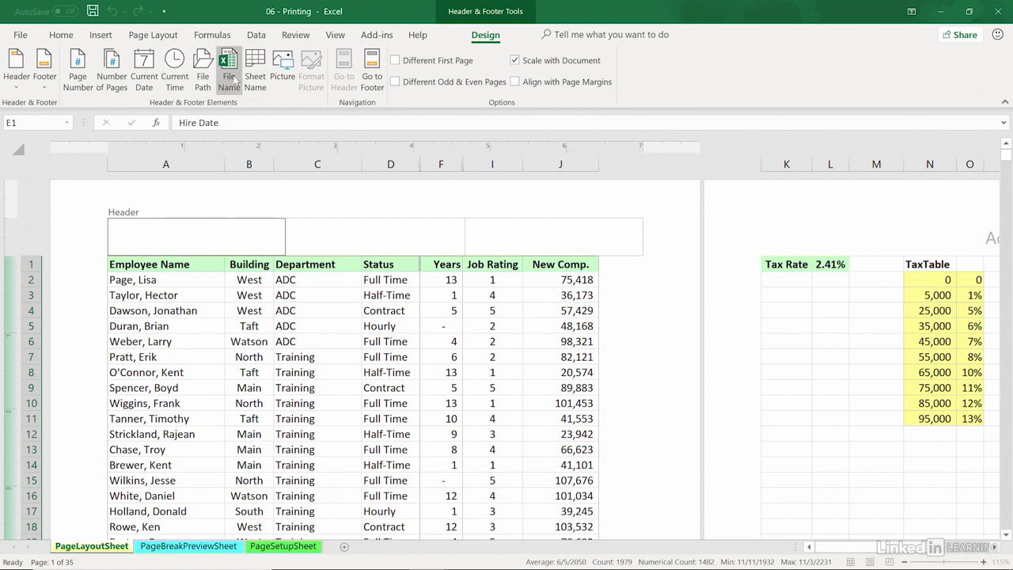
{"action": "mouse_move", "coordinate": [143, 68]}
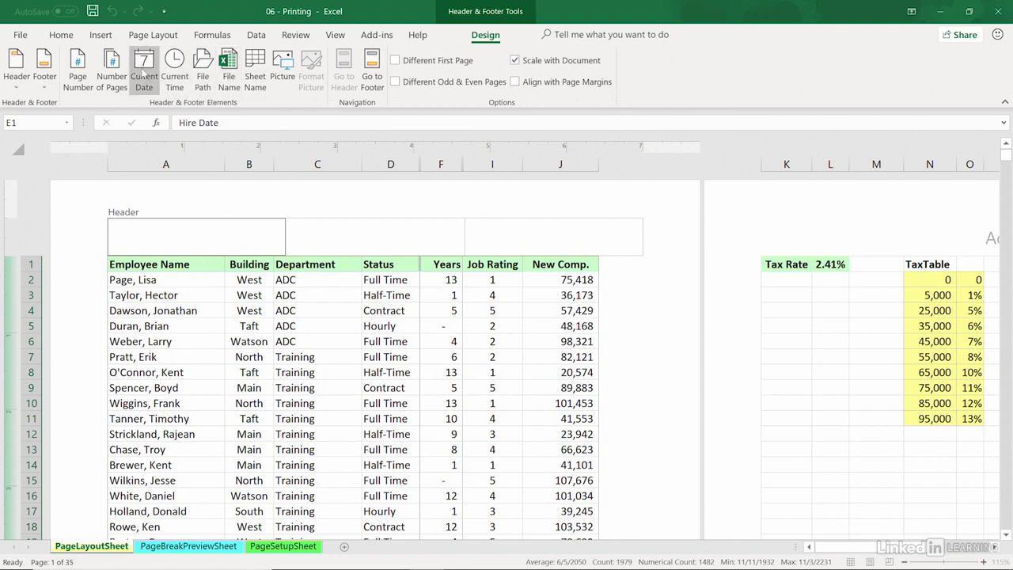
{"action": "left_click", "coordinate": [144, 67]}
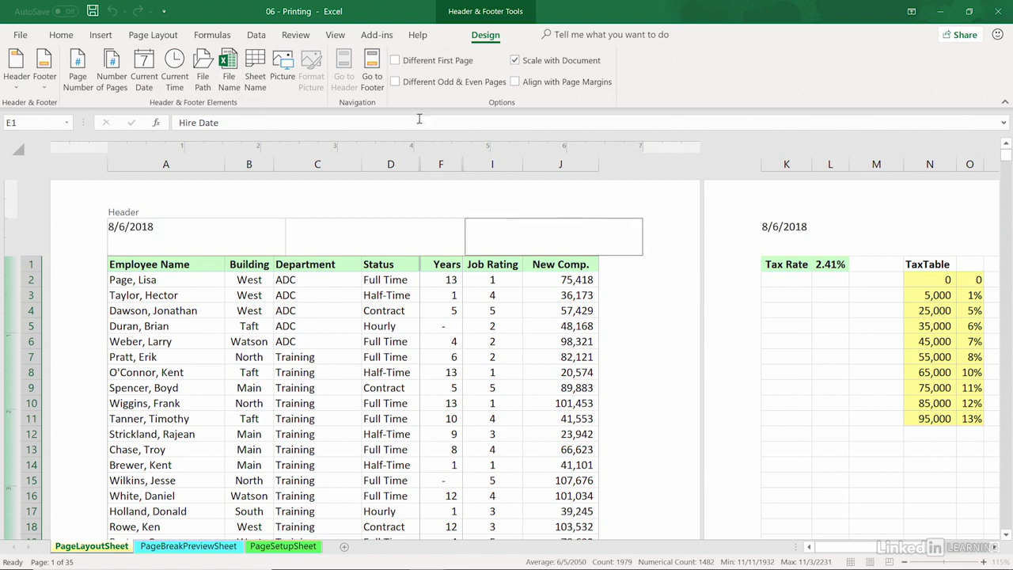
{"action": "left_click", "coordinate": [174, 68]}
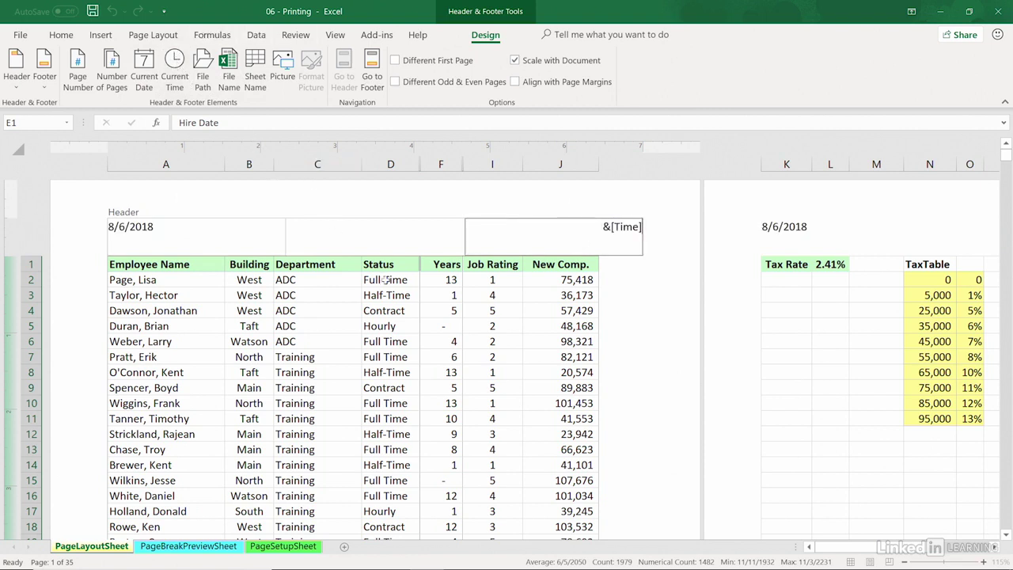
{"action": "left_click", "coordinate": [386, 295]}
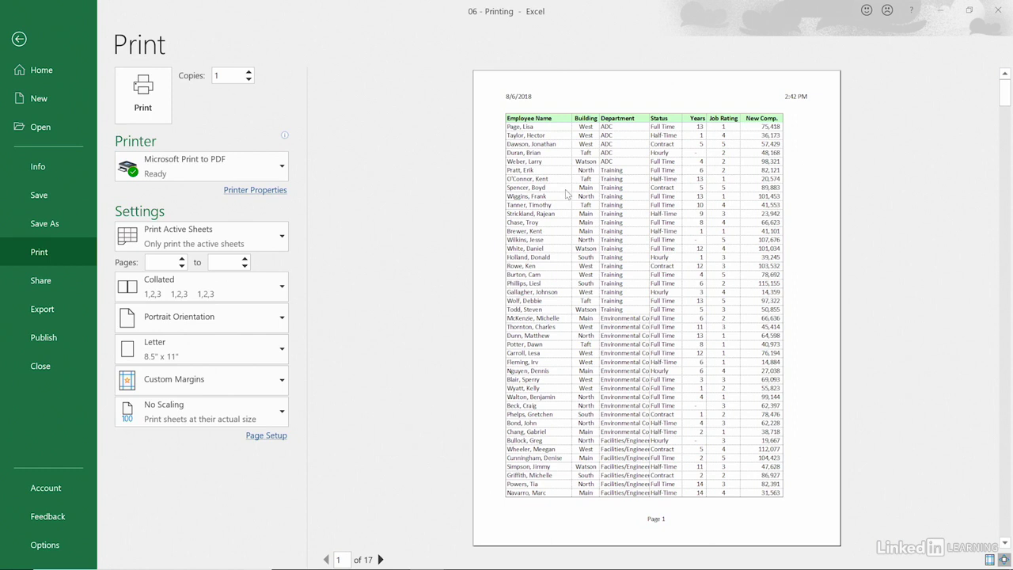
{"action": "mouse_move", "coordinate": [629, 246]}
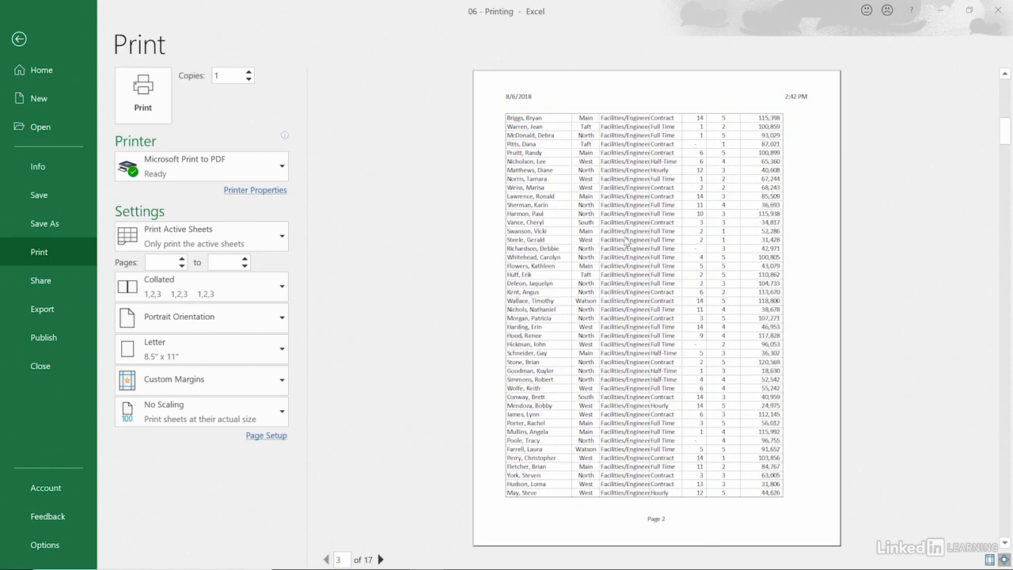
Step: Page through the date-and-time header preview, then return to the worksheet
{"action": "left_click", "coordinate": [380, 559]}
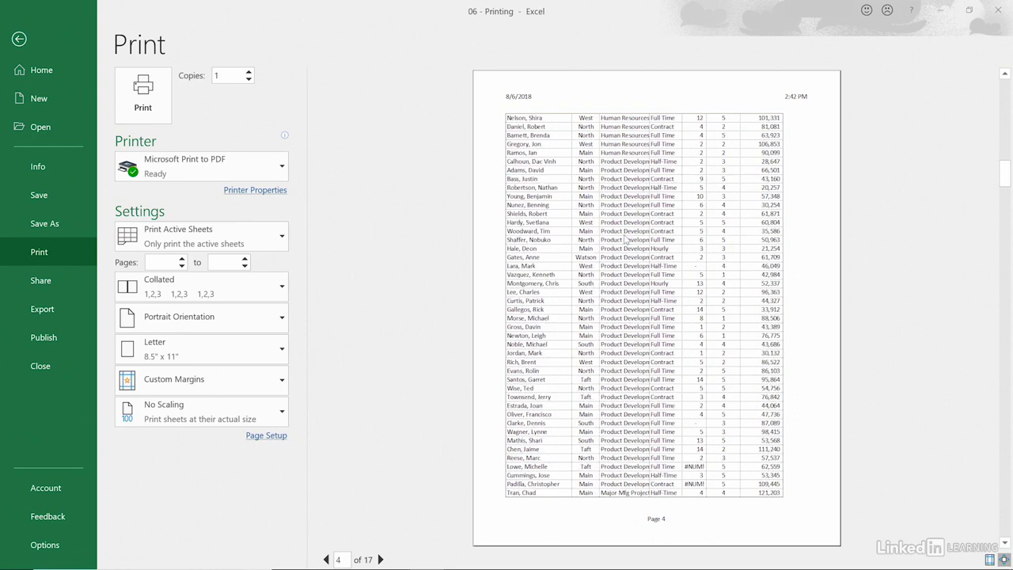
{"action": "left_click", "coordinate": [326, 559]}
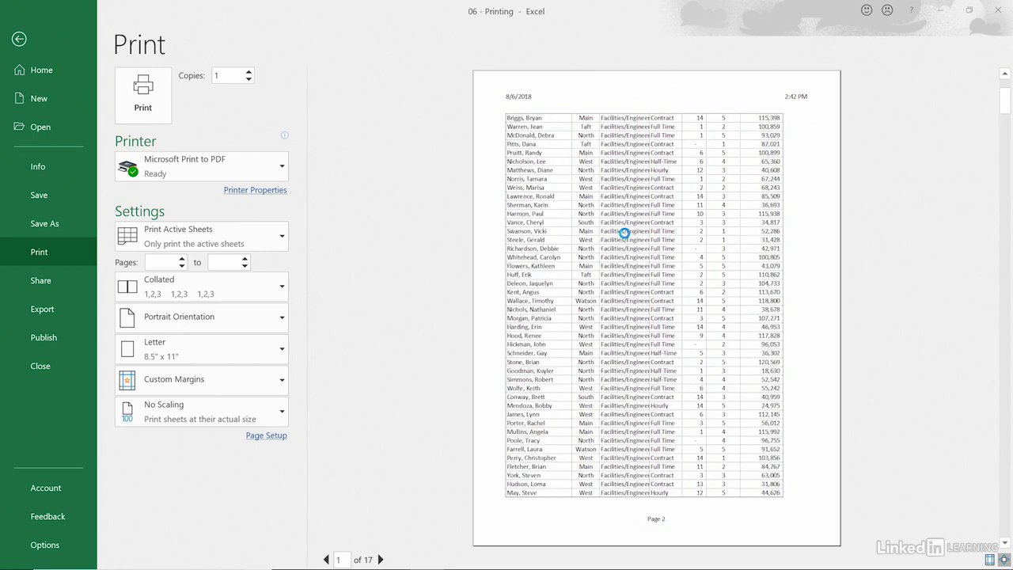
{"action": "left_click", "coordinate": [326, 559]}
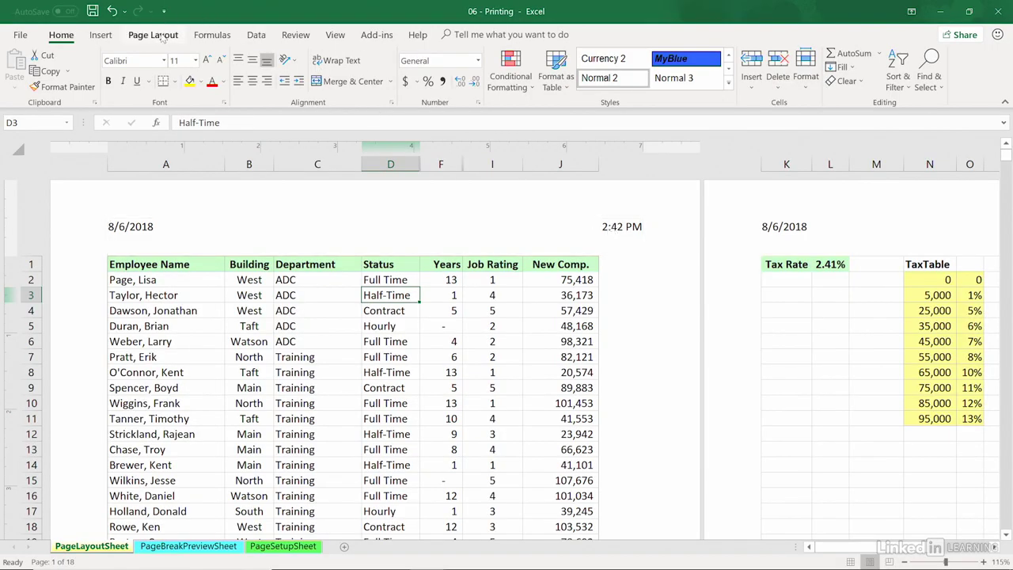
Step: Set row 1 ($1:$1) as Print Titles rows to repeat at top, then preview
{"action": "left_click", "coordinate": [153, 34]}
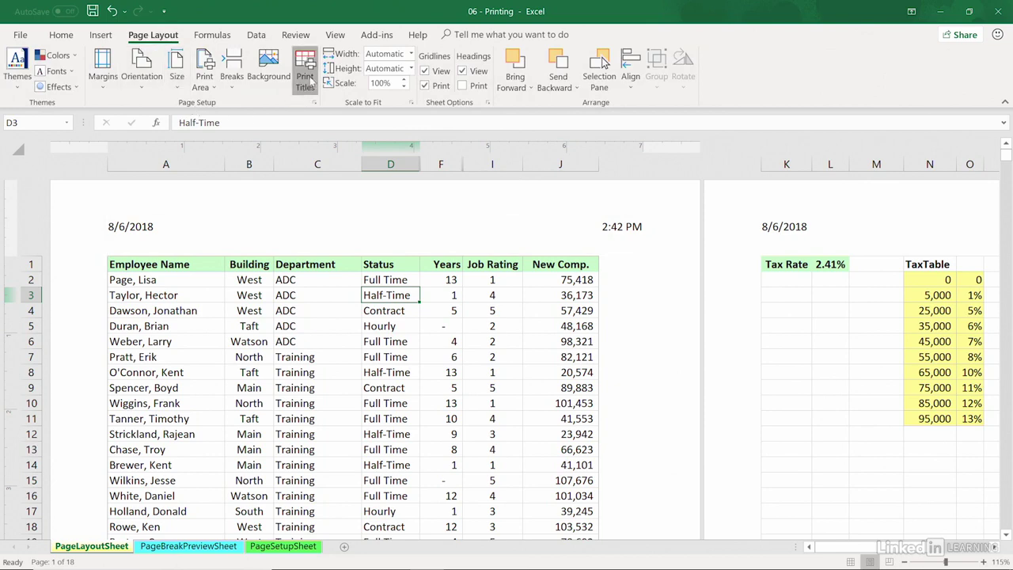
{"action": "left_click", "coordinate": [304, 67]}
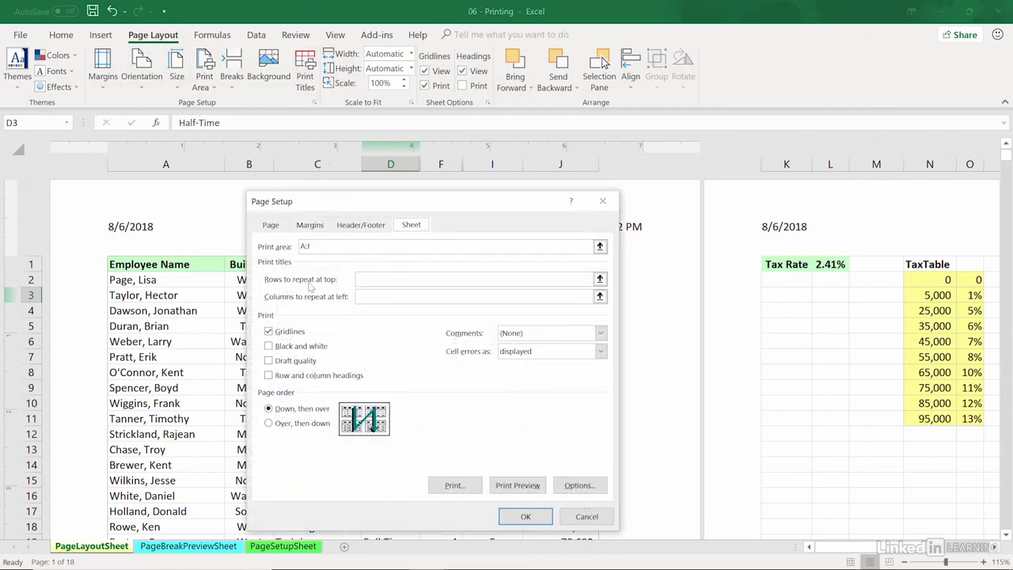
{"action": "left_click", "coordinate": [474, 279]}
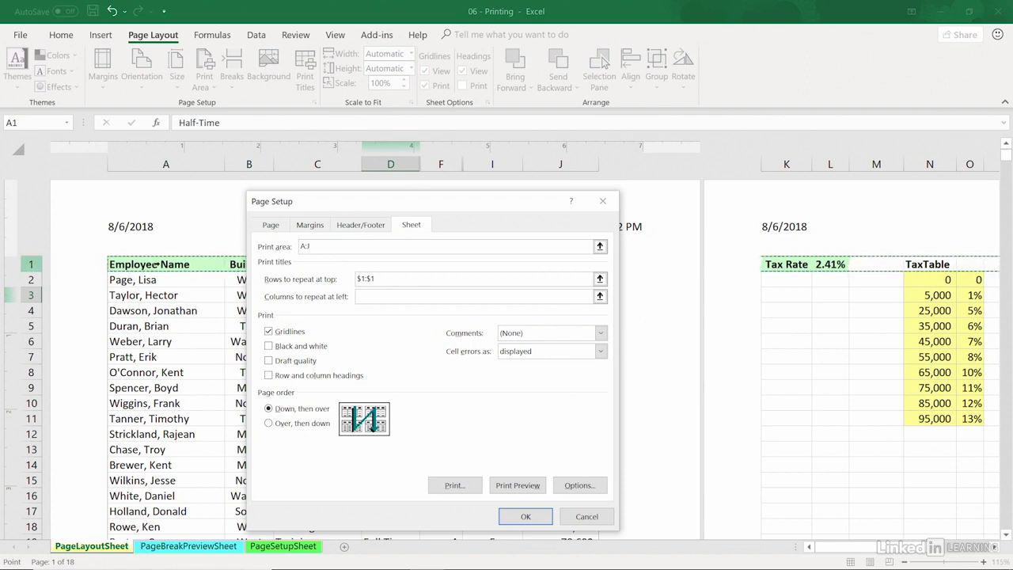
{"action": "mouse_move", "coordinate": [532, 417]}
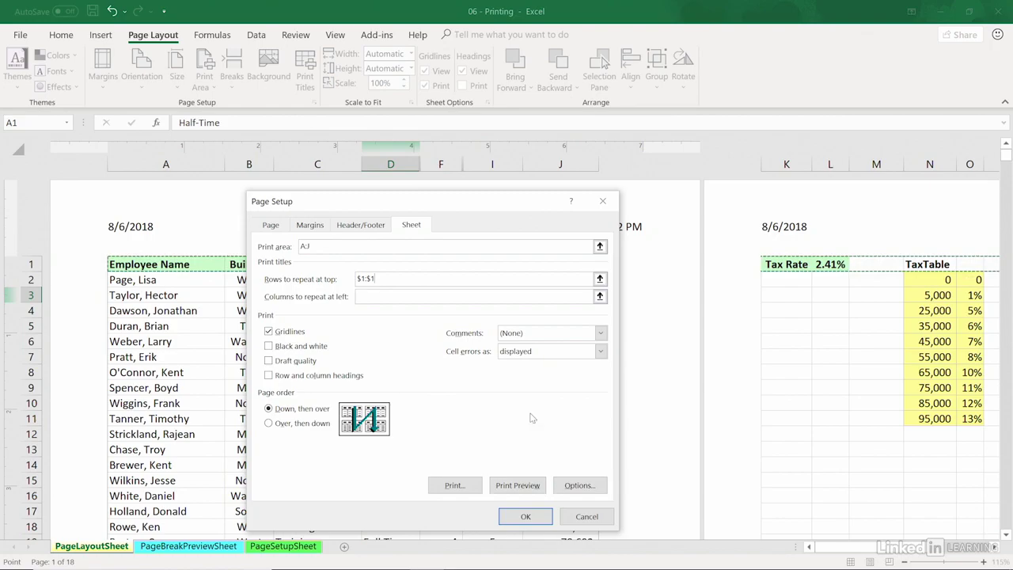
{"action": "left_click", "coordinate": [518, 485]}
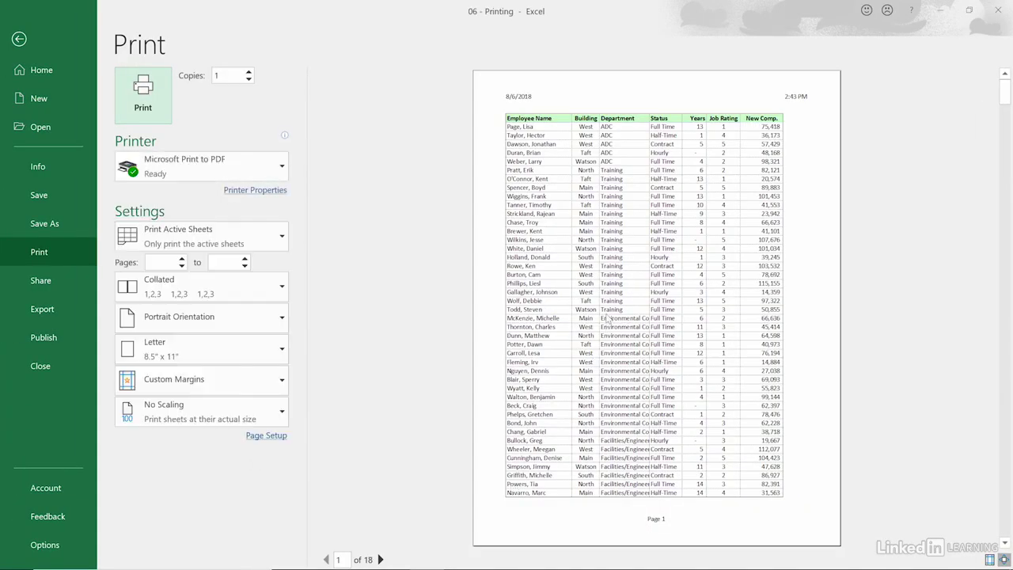
Step: Page the preview, try landscape (24 pages), revert to portrait (18 pages), and return to the sheet
{"action": "left_click", "coordinate": [381, 560]}
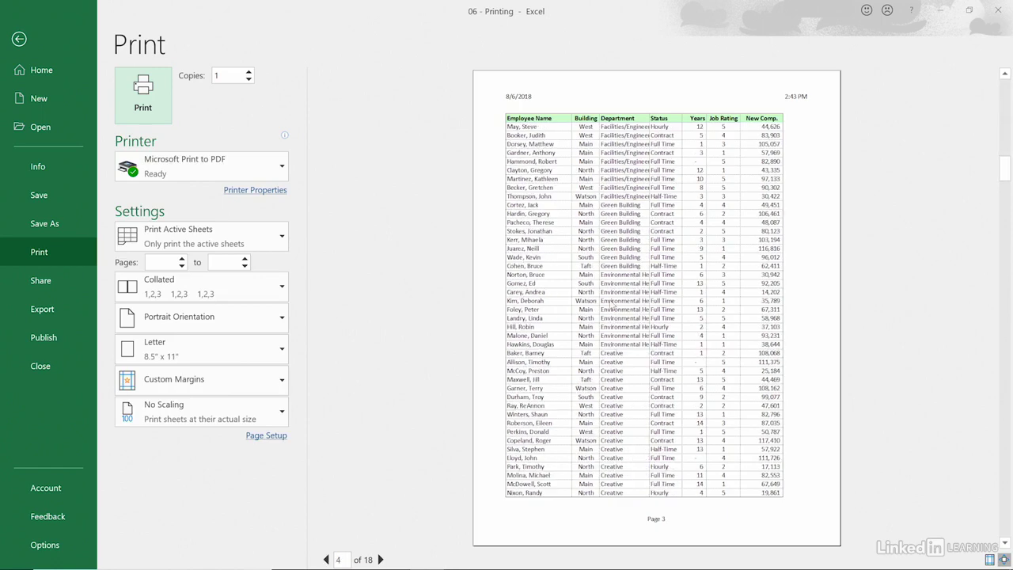
{"action": "left_click", "coordinate": [381, 559]}
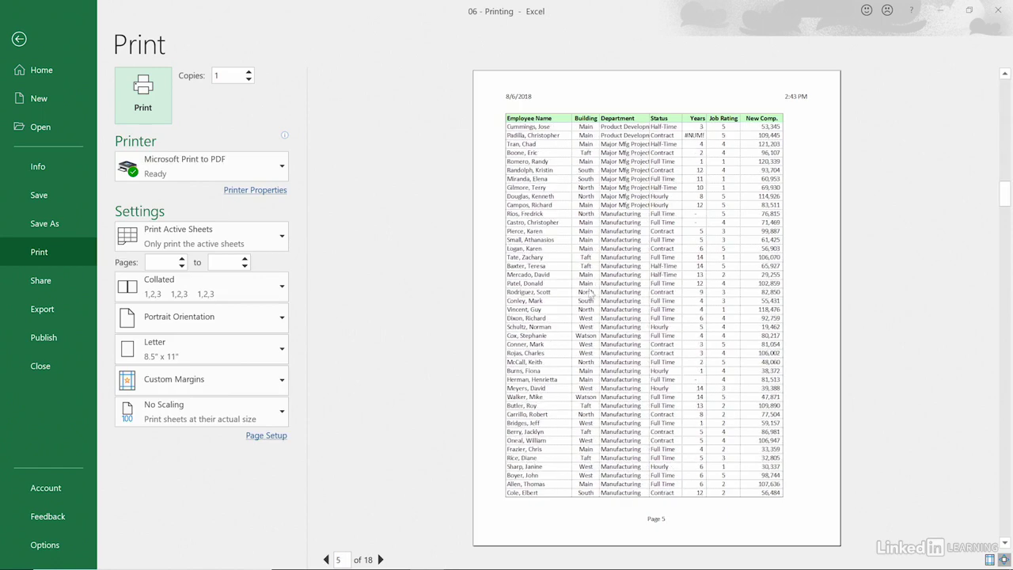
{"action": "mouse_move", "coordinate": [158, 324]}
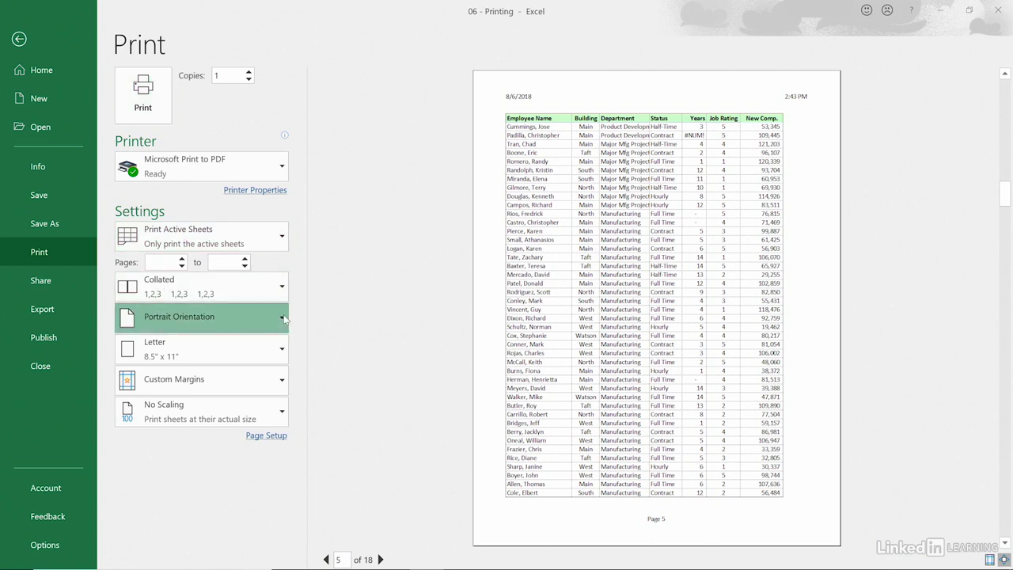
{"action": "left_click", "coordinate": [281, 316]}
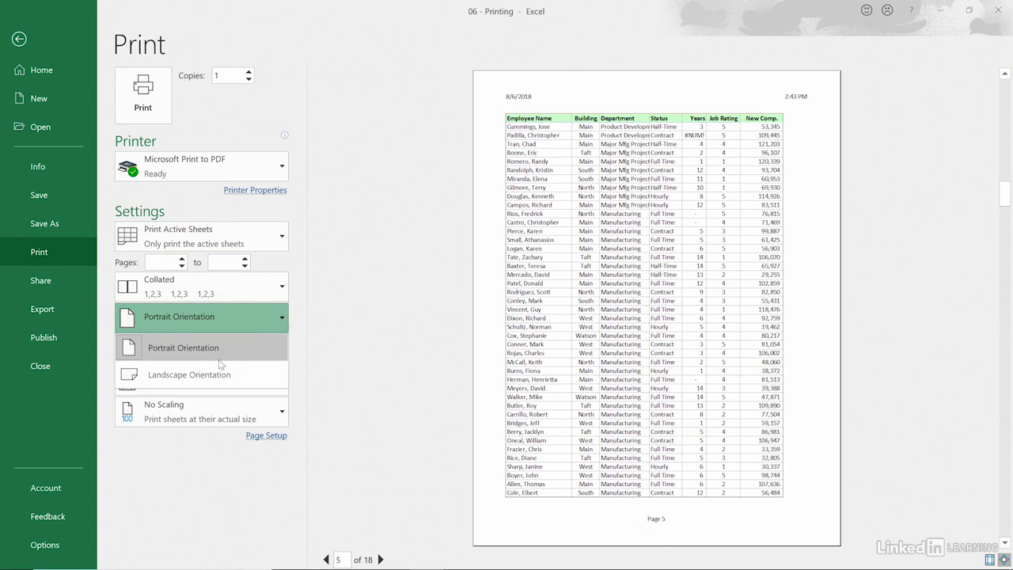
{"action": "left_click", "coordinate": [183, 347]}
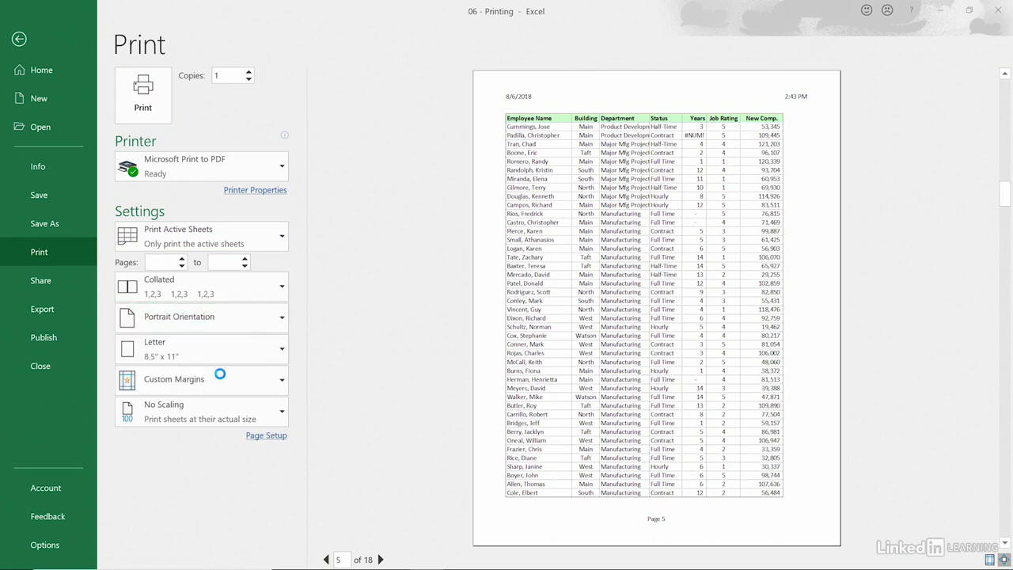
{"action": "left_click", "coordinate": [179, 317]}
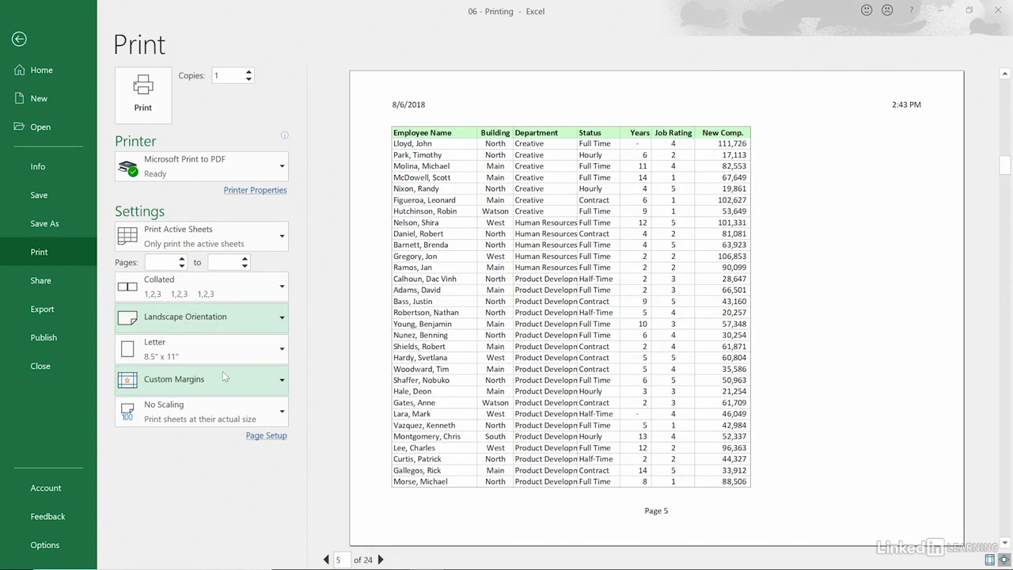
{"action": "mouse_move", "coordinate": [201, 286]}
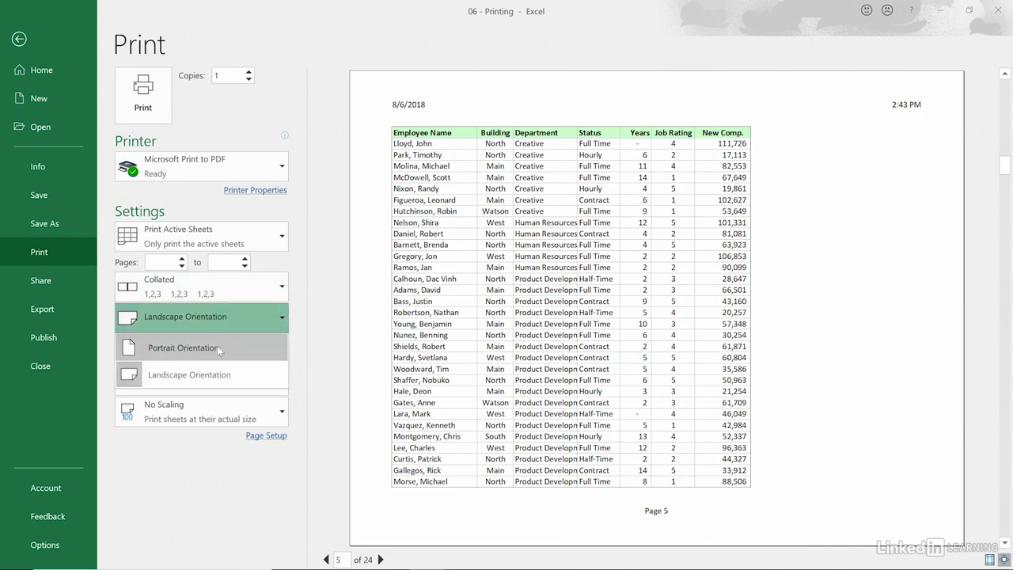
{"action": "left_click", "coordinate": [183, 347]}
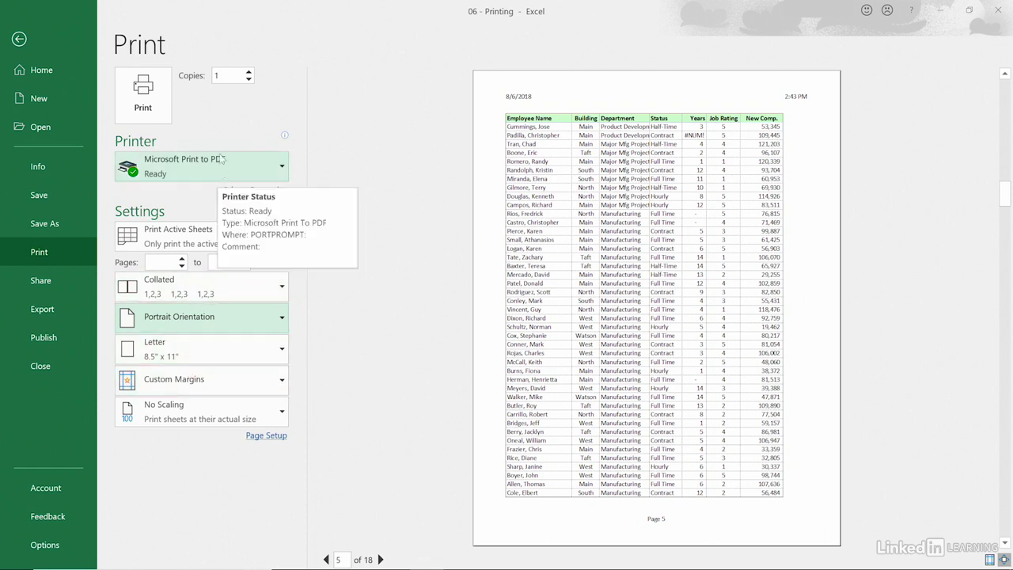
{"action": "left_click", "coordinate": [19, 39]}
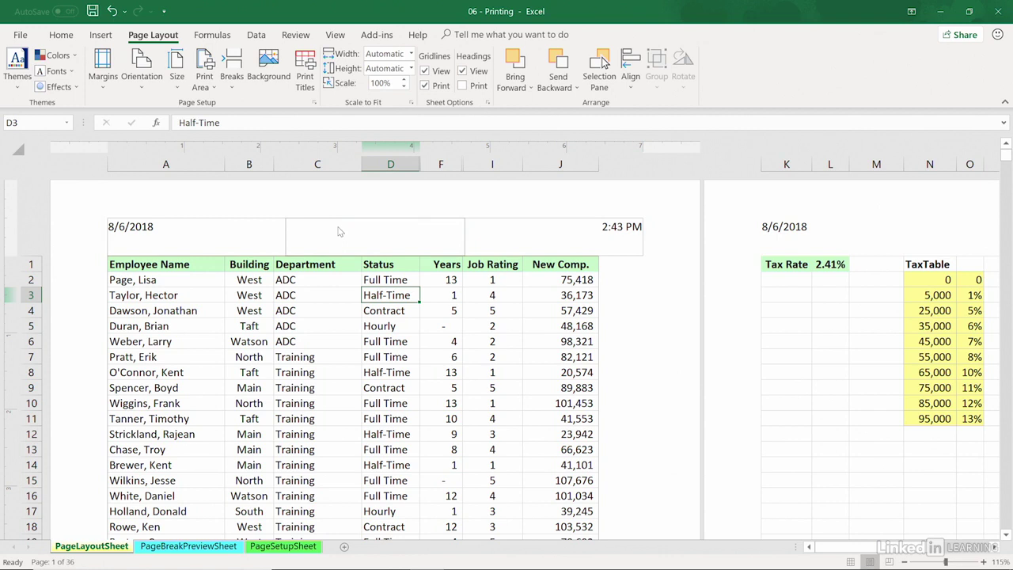